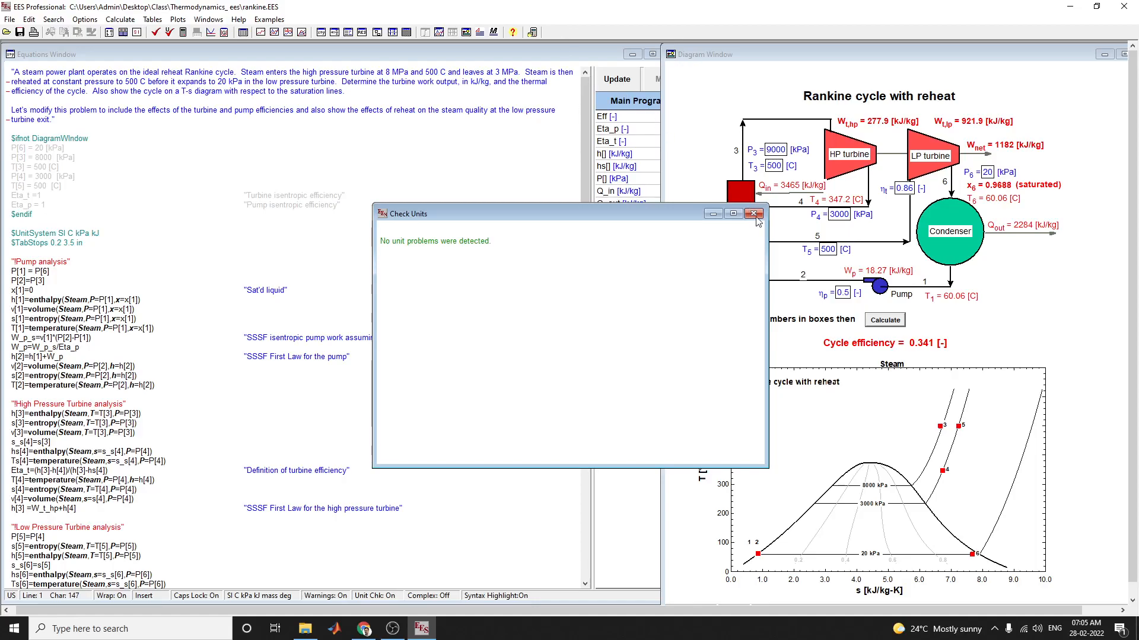
- Dismiss the Check Units report, which found no unit problems
left_click(754, 213)
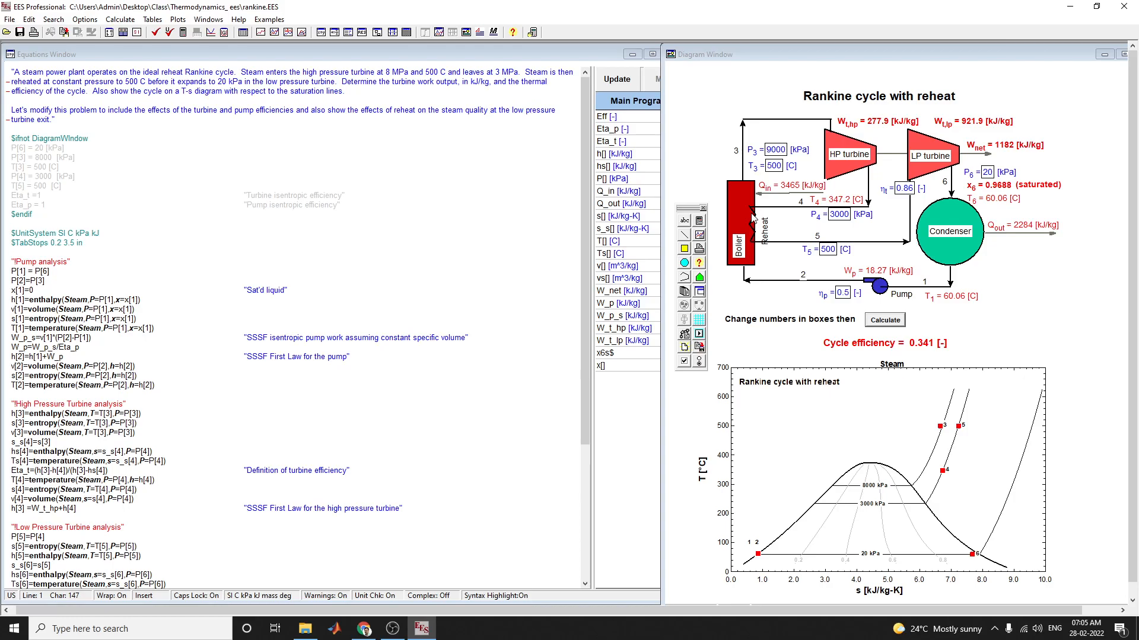
mouse_move(830, 156)
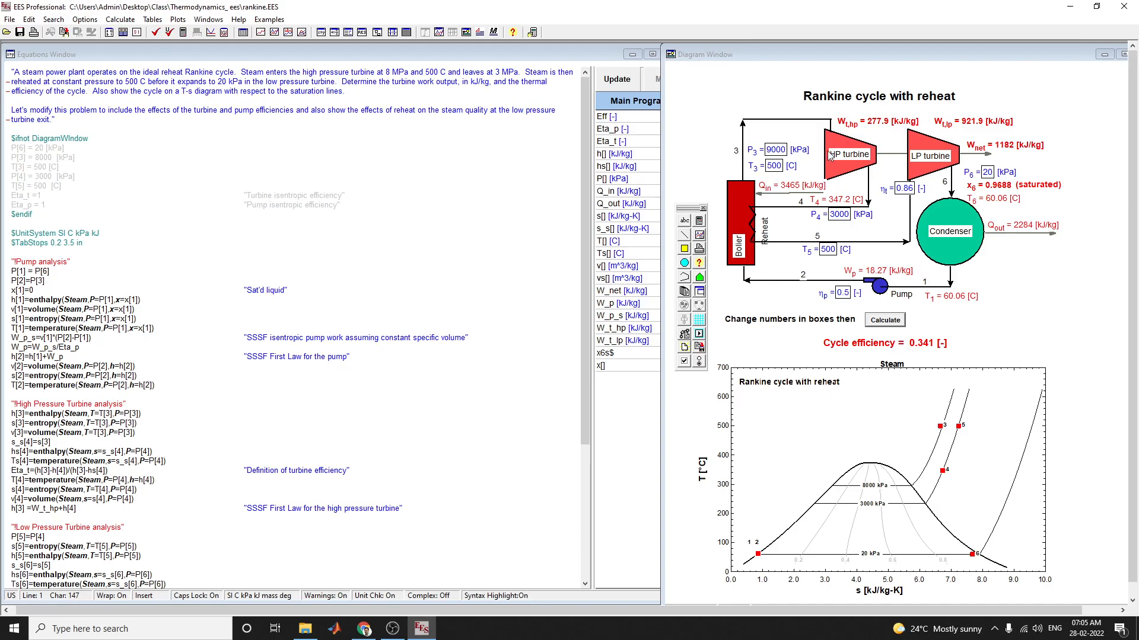
mouse_move(830, 156)
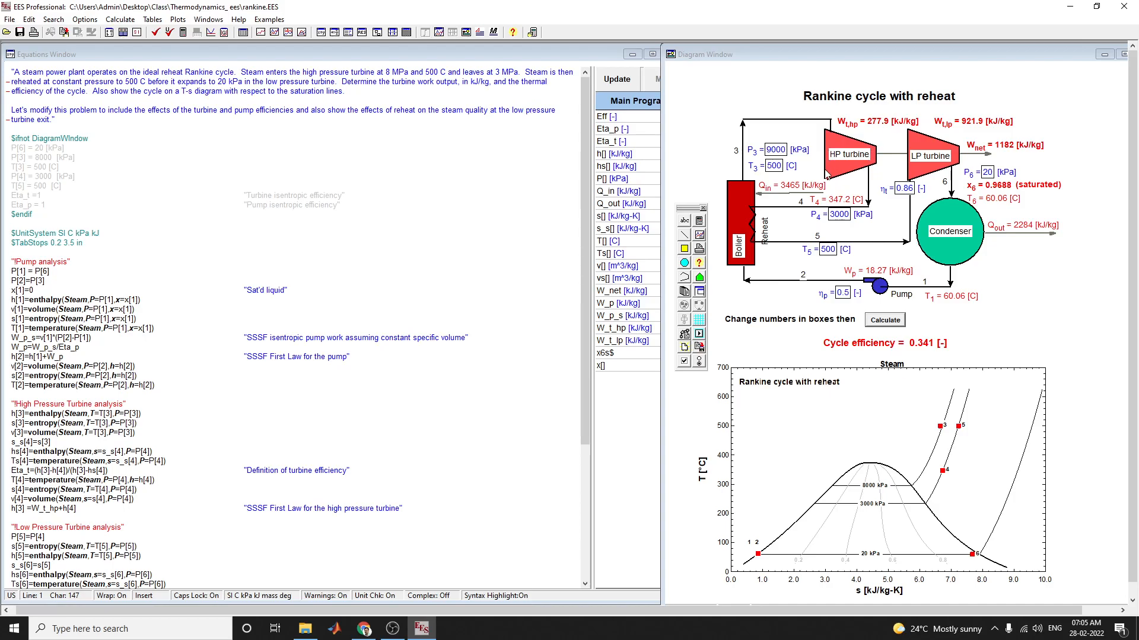
mouse_move(852, 220)
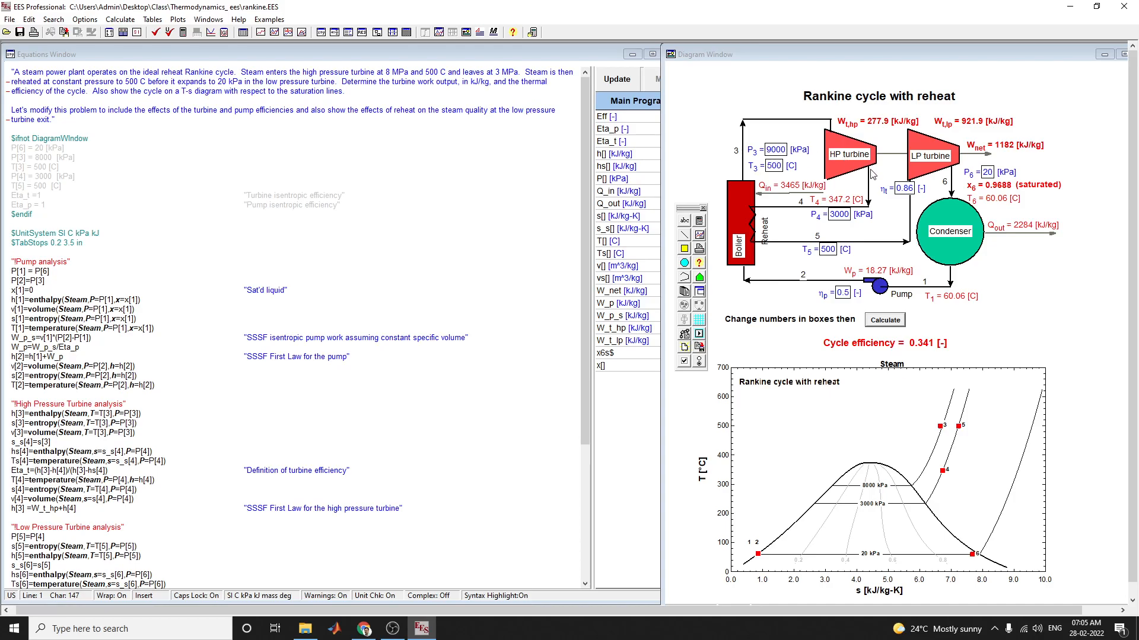
mouse_move(944, 198)
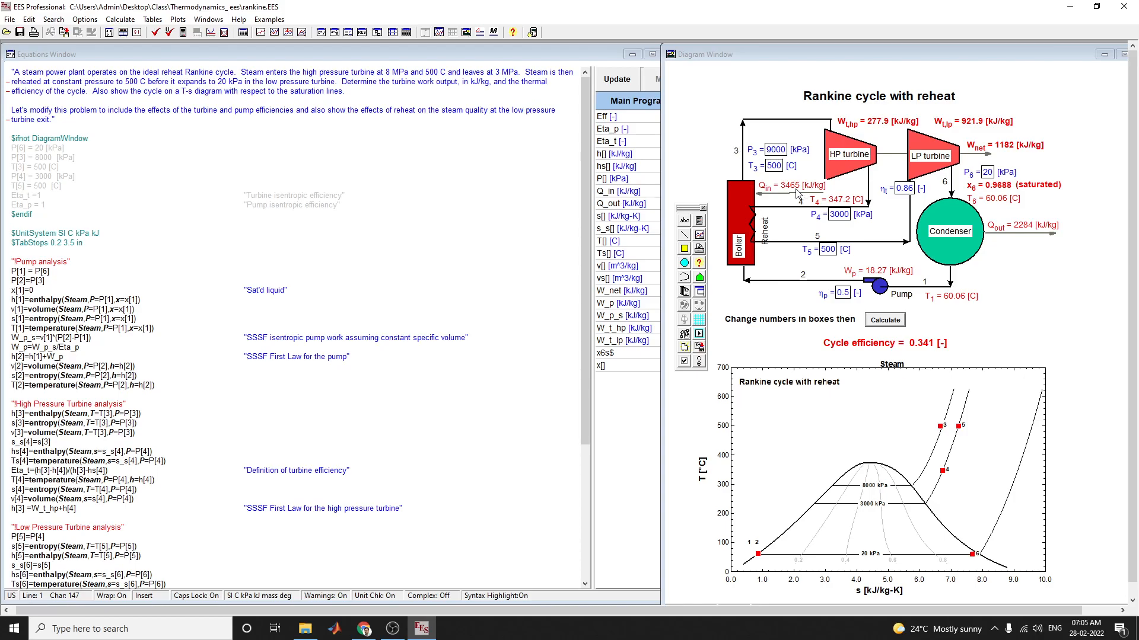
mouse_move(840, 263)
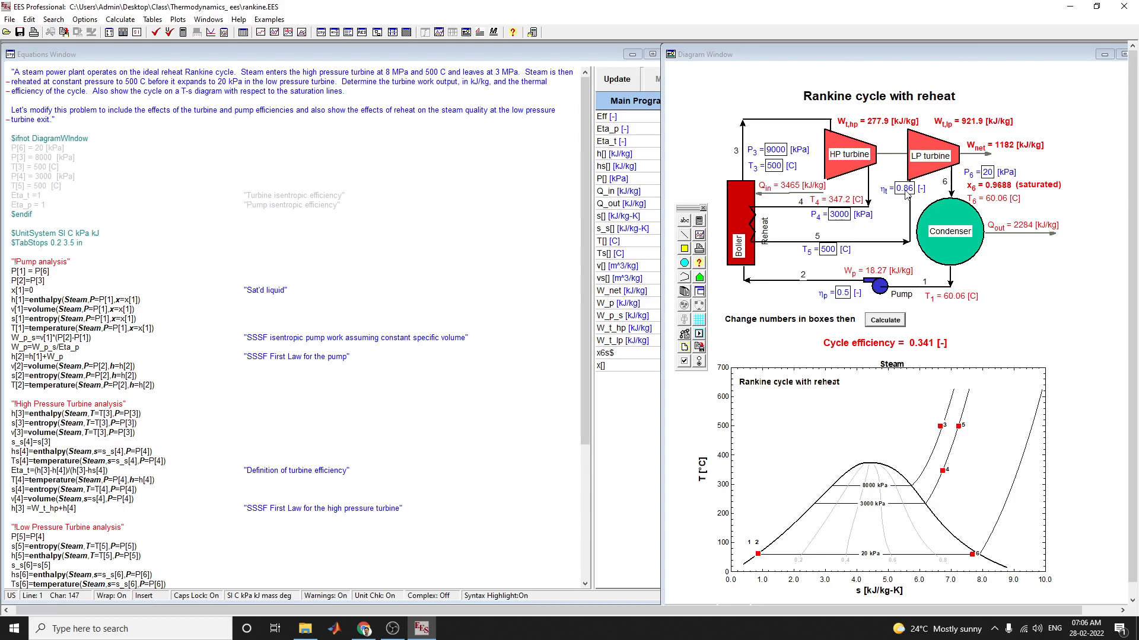
mouse_move(939, 172)
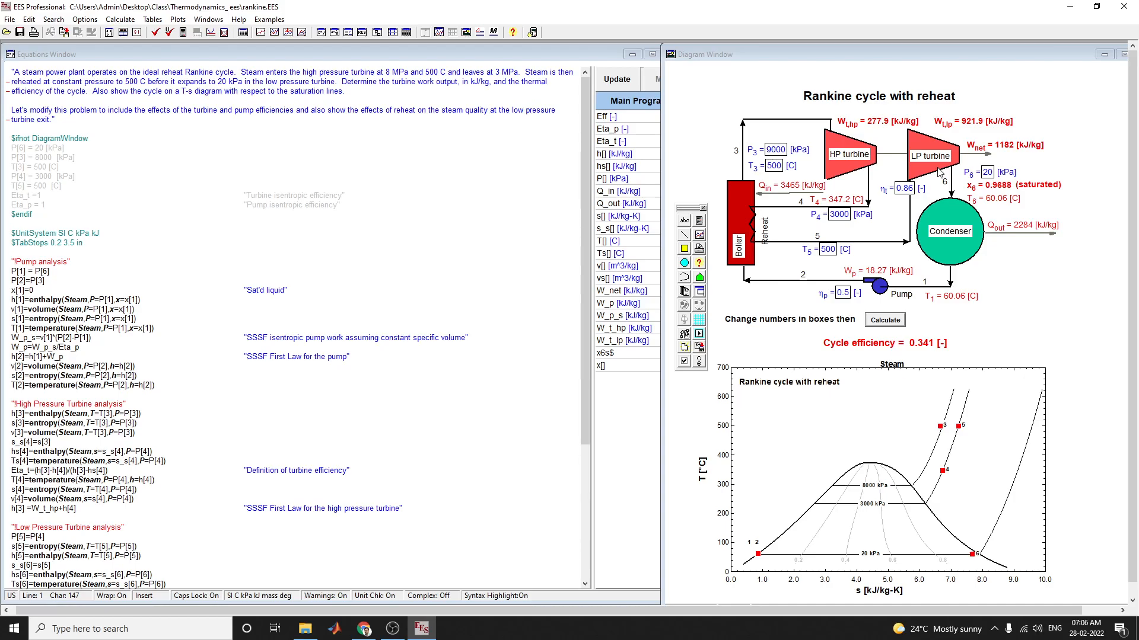
mouse_move(927, 188)
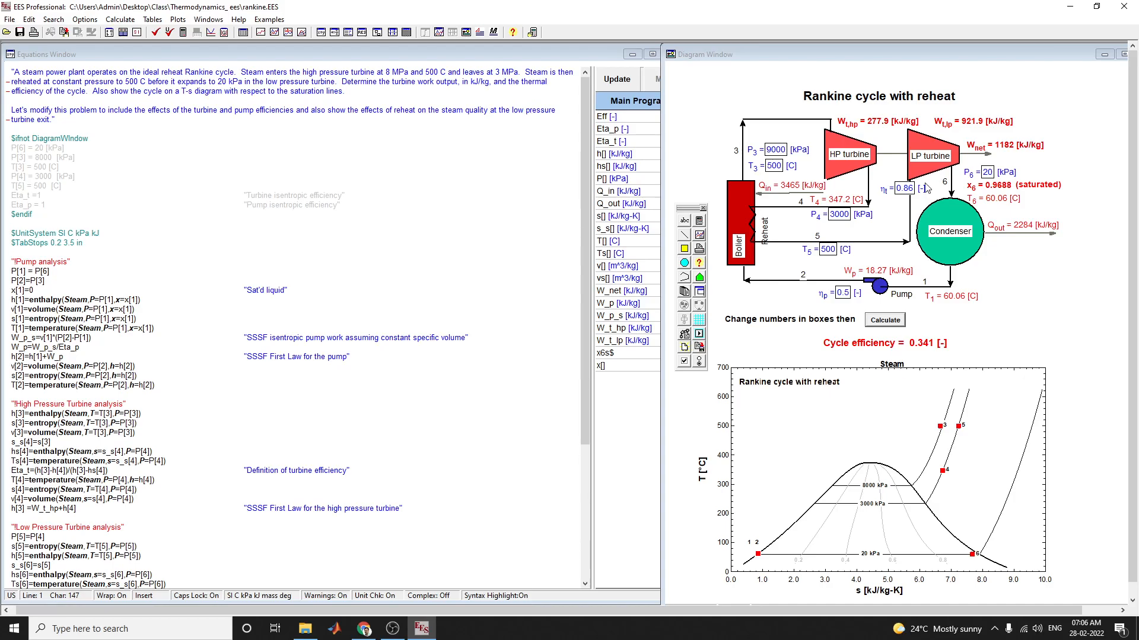
mouse_move(865, 458)
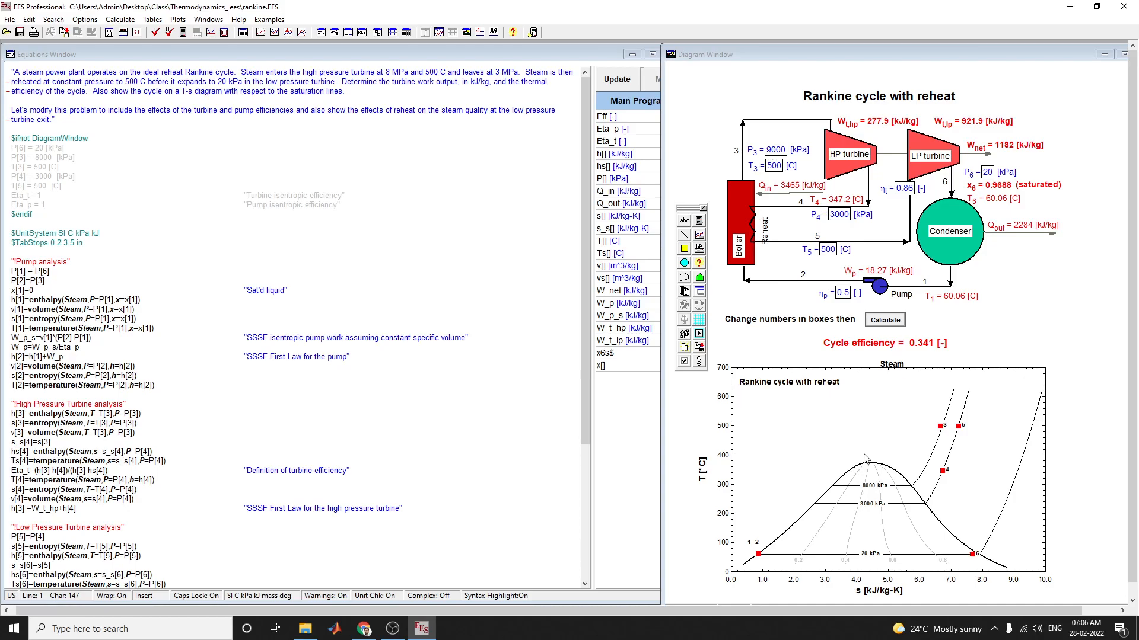
mouse_move(867, 456)
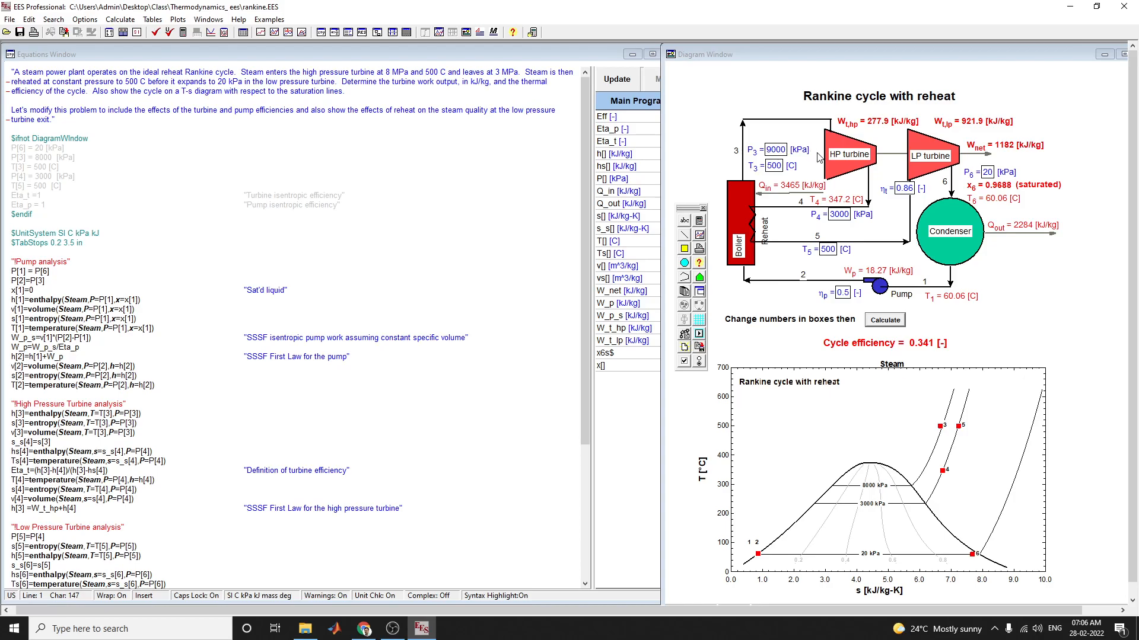
mouse_move(849, 183)
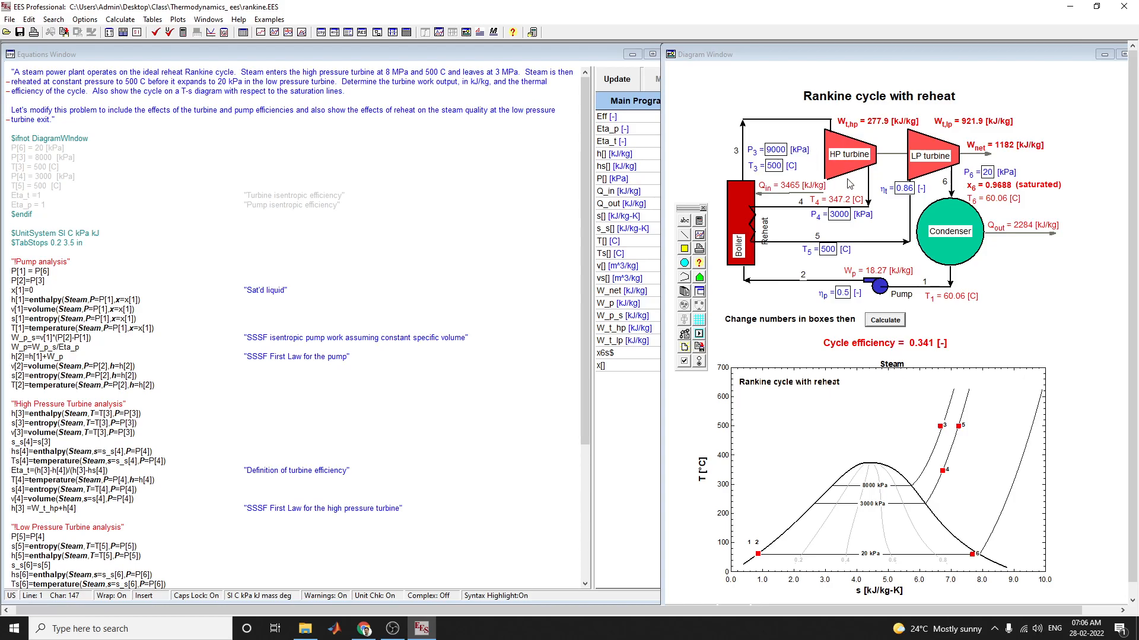
scroll("down", 3)
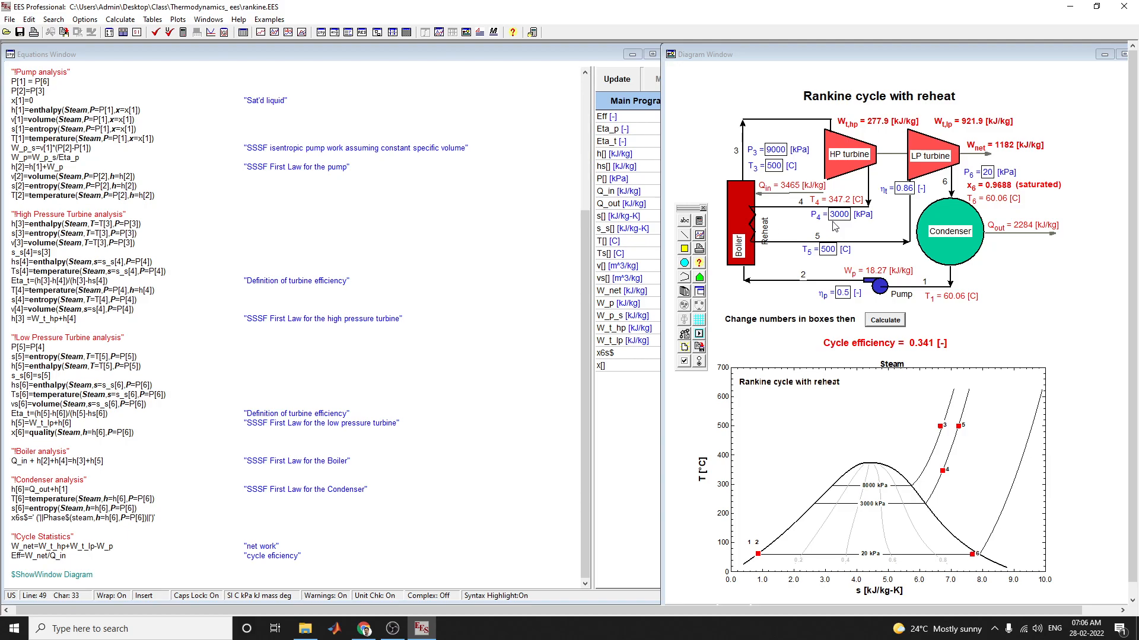
scroll("up", 3)
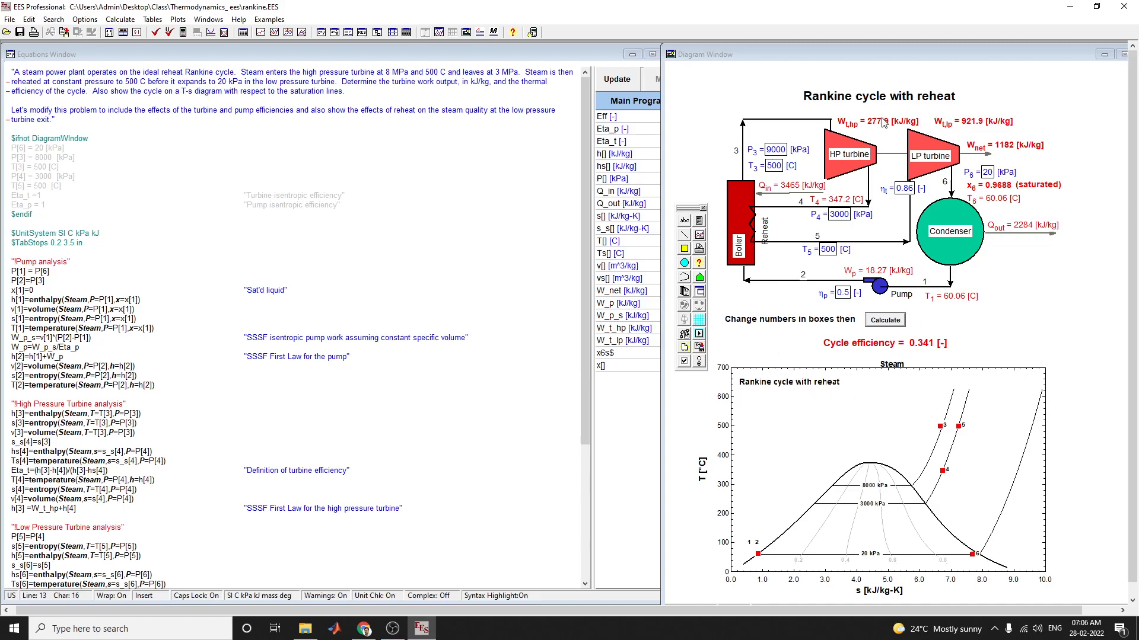
mouse_move(750, 168)
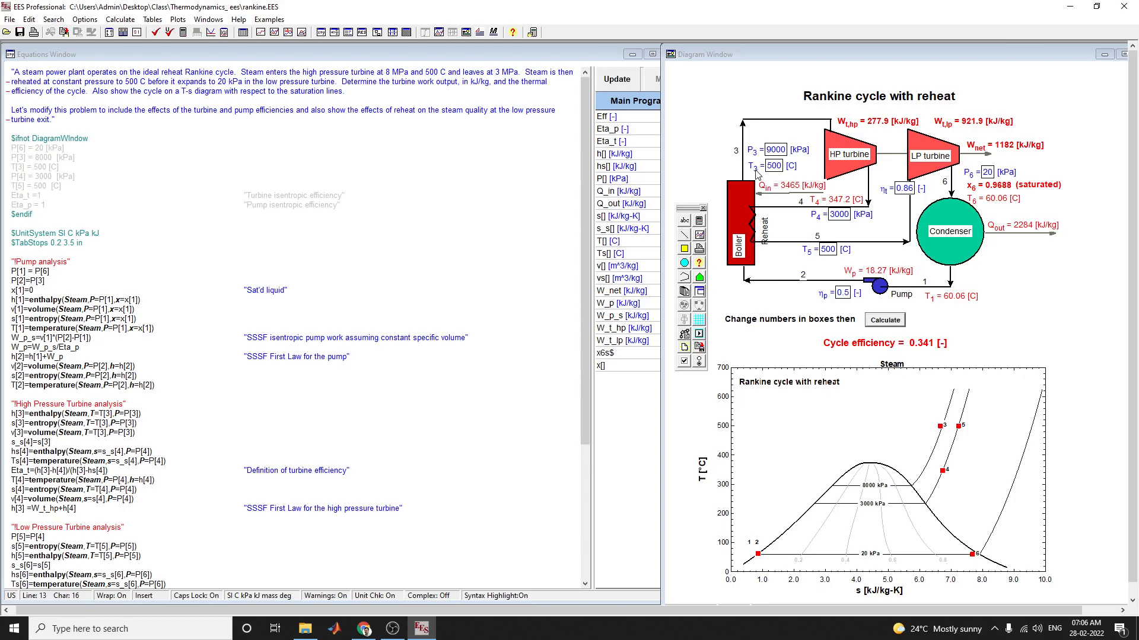
mouse_move(834, 155)
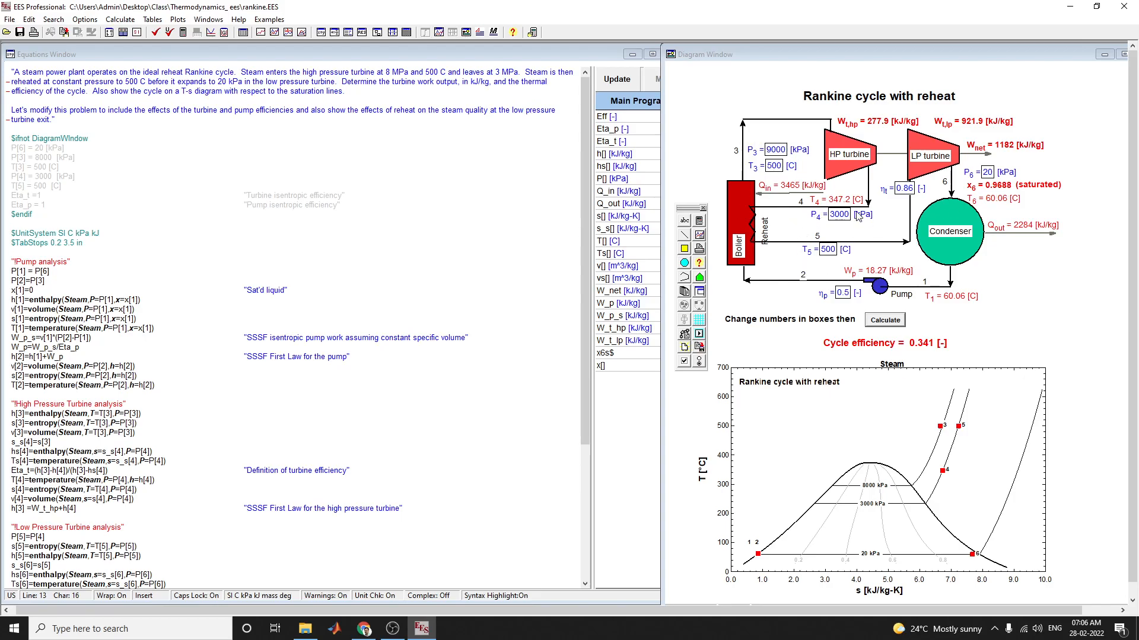
mouse_move(781, 187)
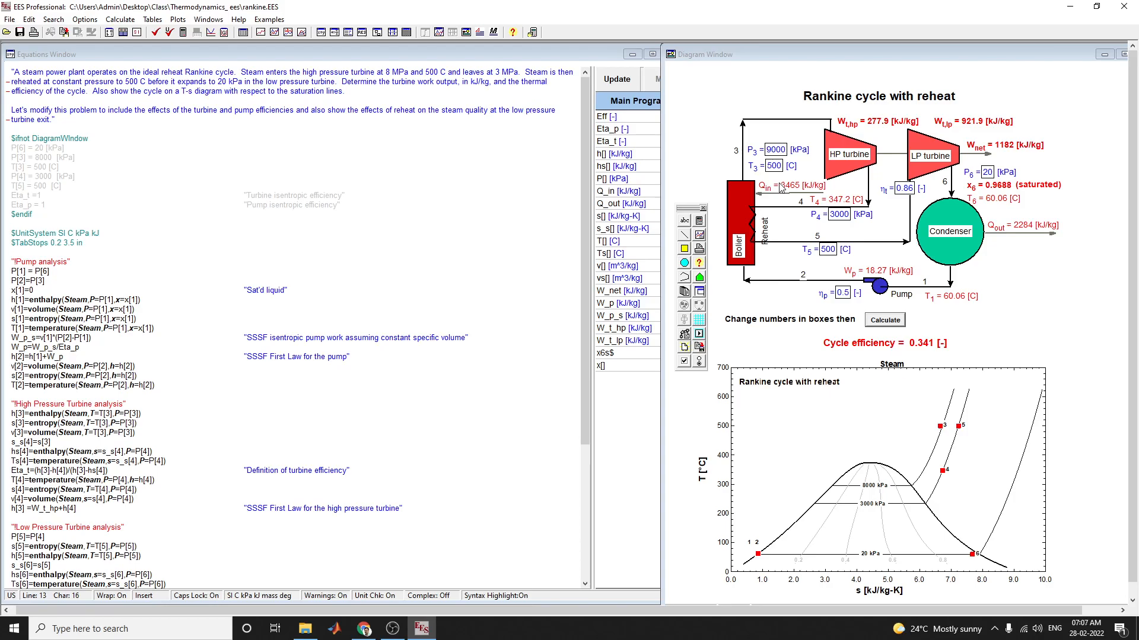
mouse_move(841, 229)
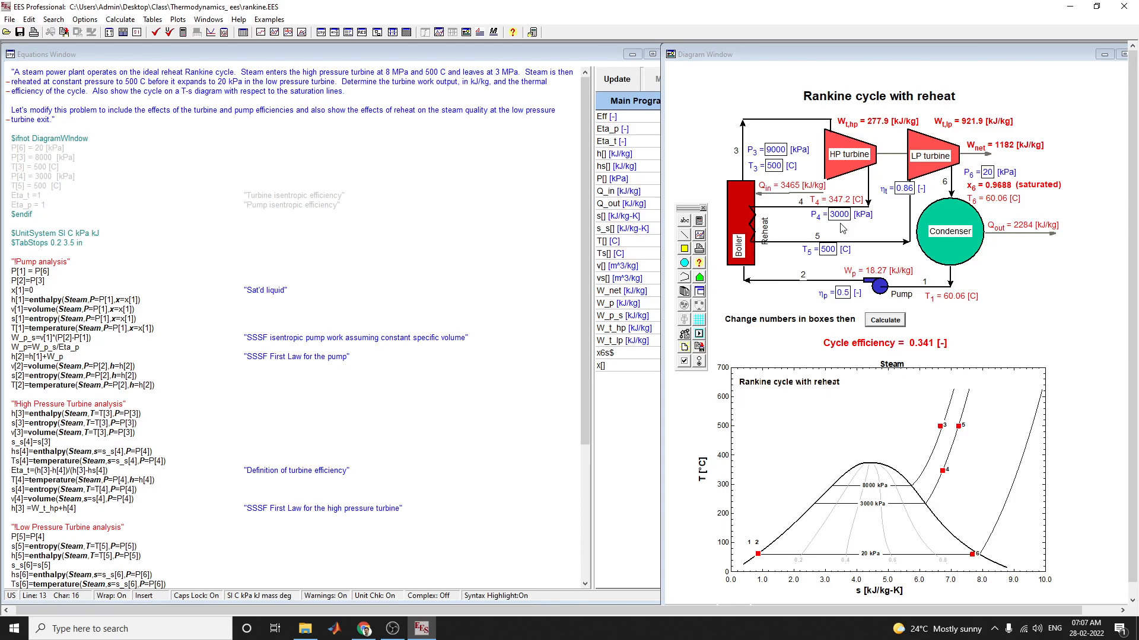
left_click(70, 281)
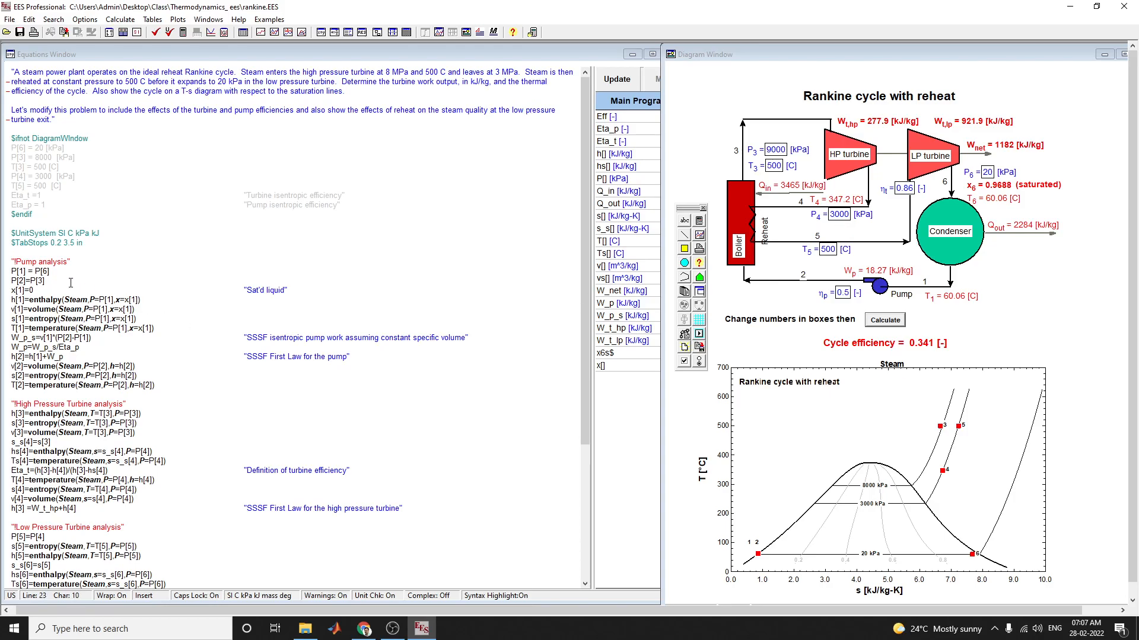
left_click(30, 274)
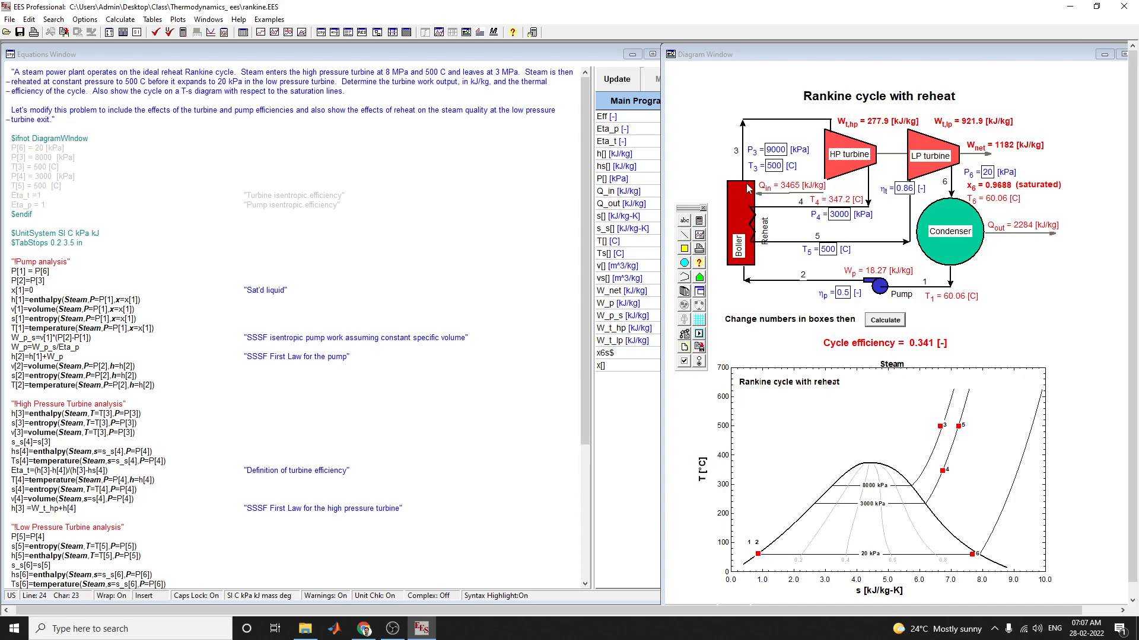
mouse_move(862, 137)
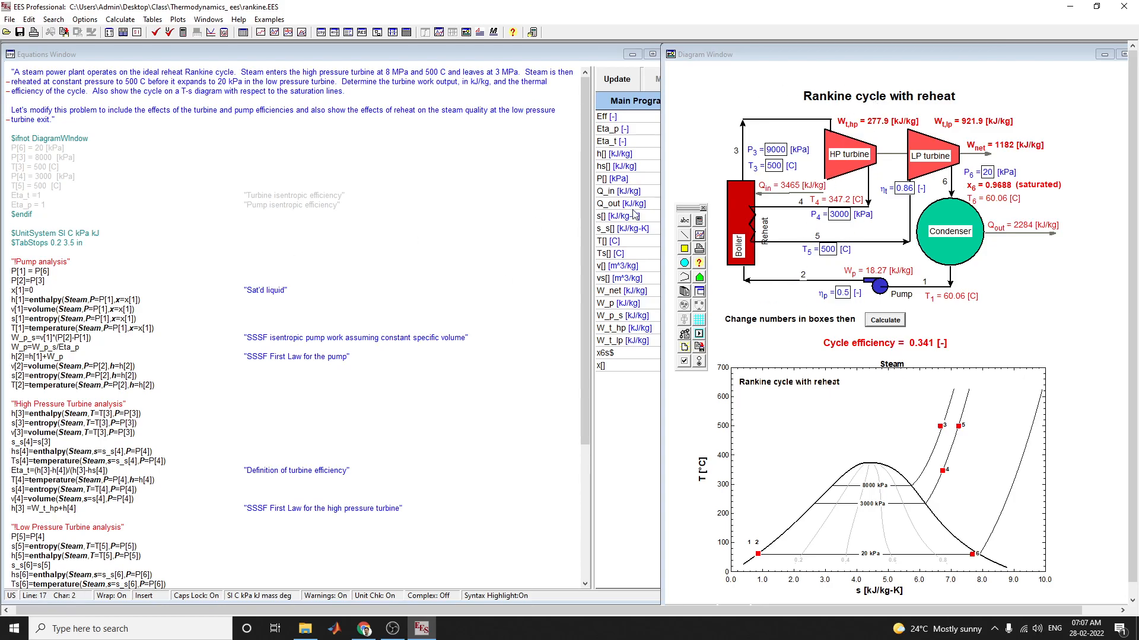
mouse_move(858, 213)
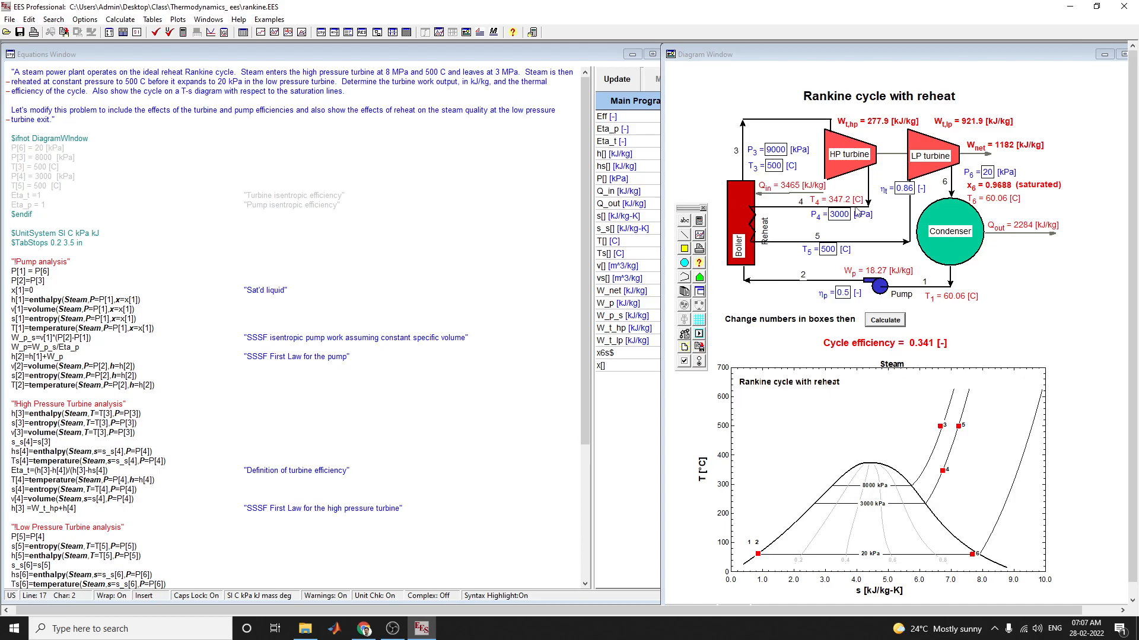
mouse_move(780, 156)
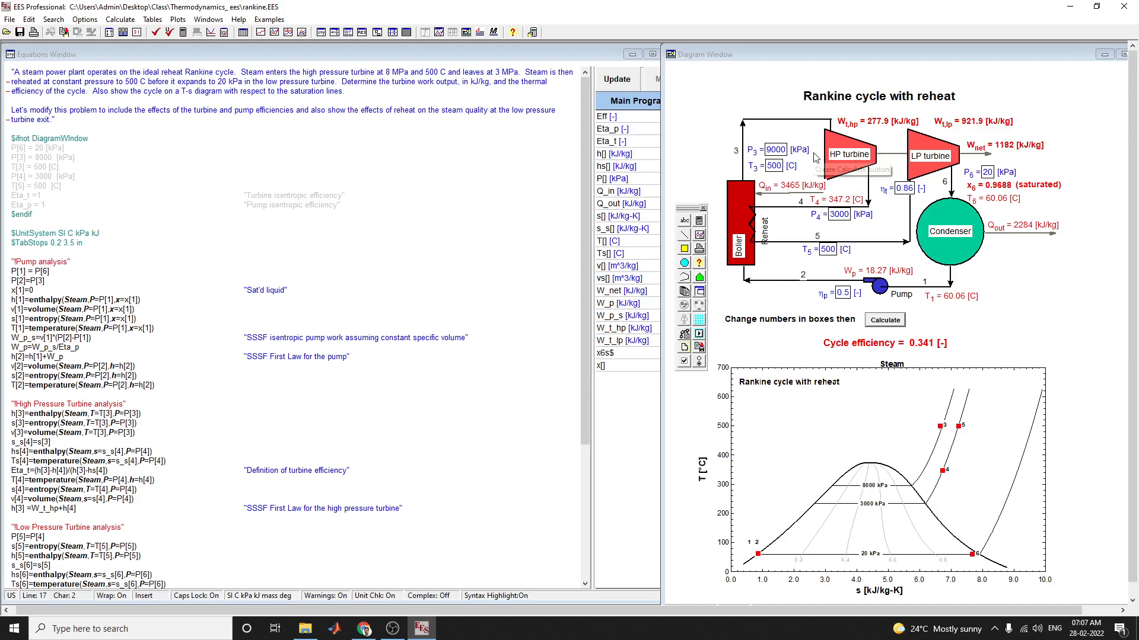
mouse_move(1002, 139)
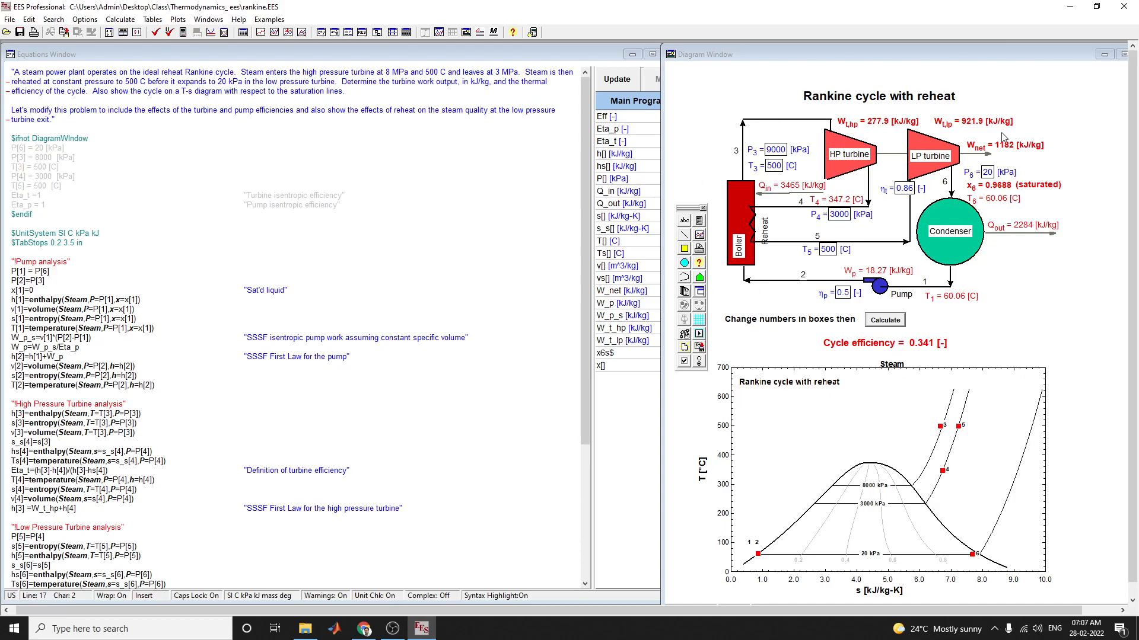
- Preview Heat Exchangers, Miscellaneous, Piston-Cylinders and Rotating Equipment figures, then cancel the palette
left_click(682, 291)
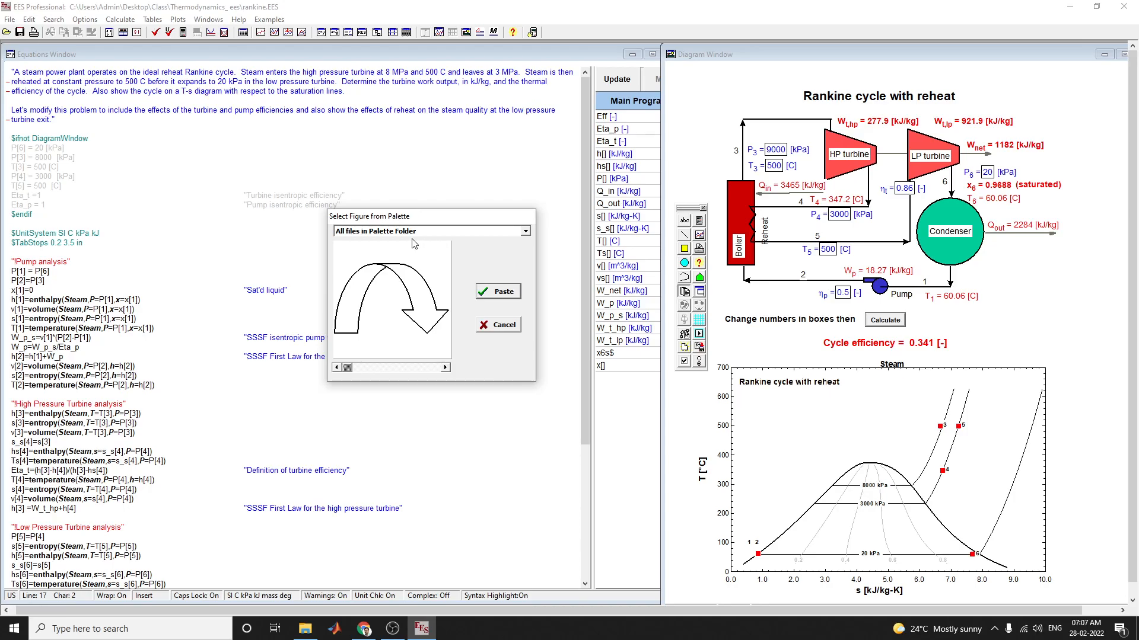
left_click(522, 231)
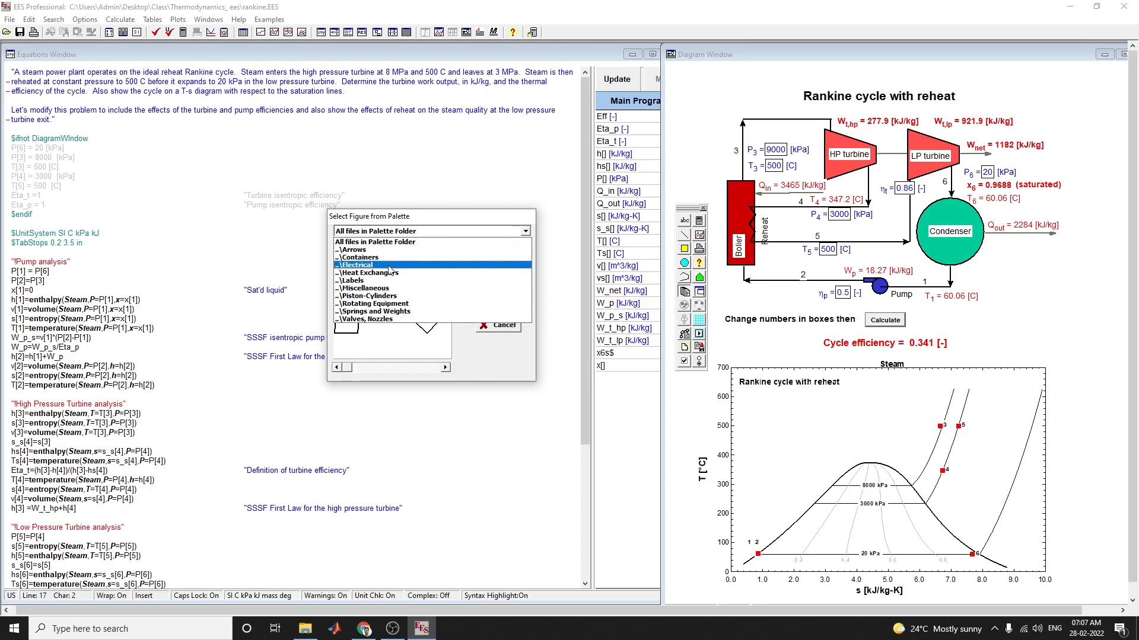
left_click(370, 272)
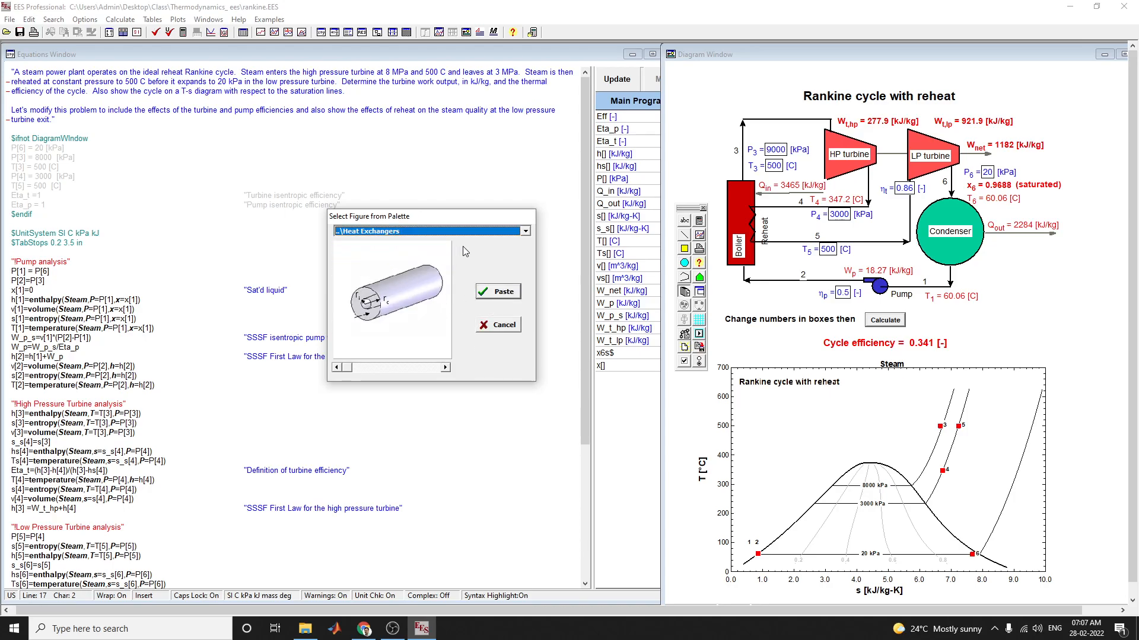
left_click(523, 230)
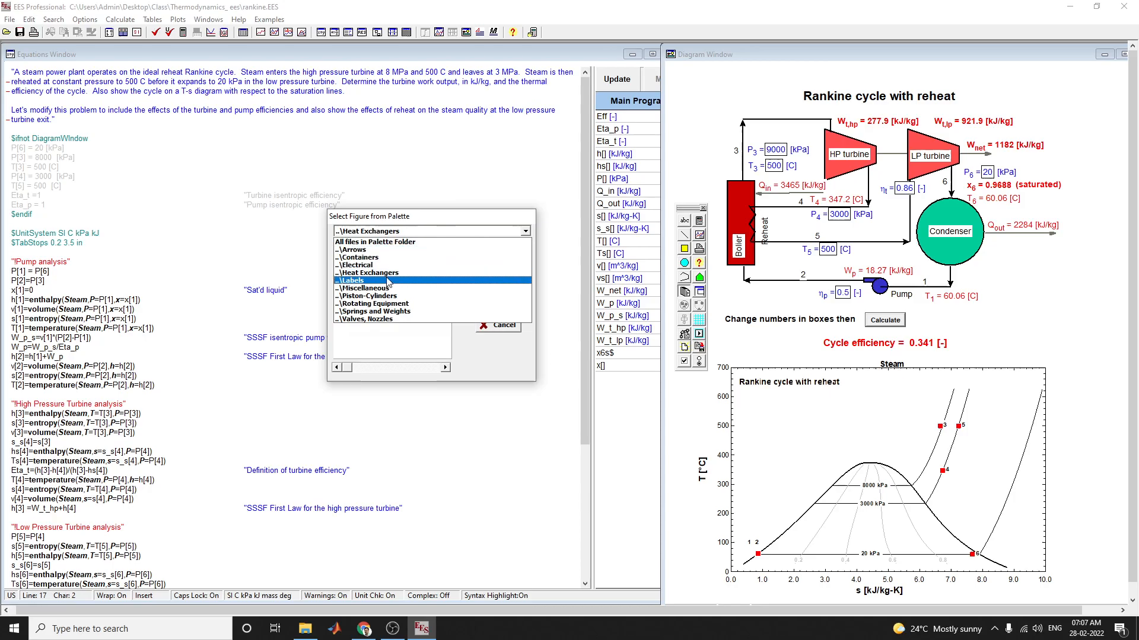
left_click(356, 256)
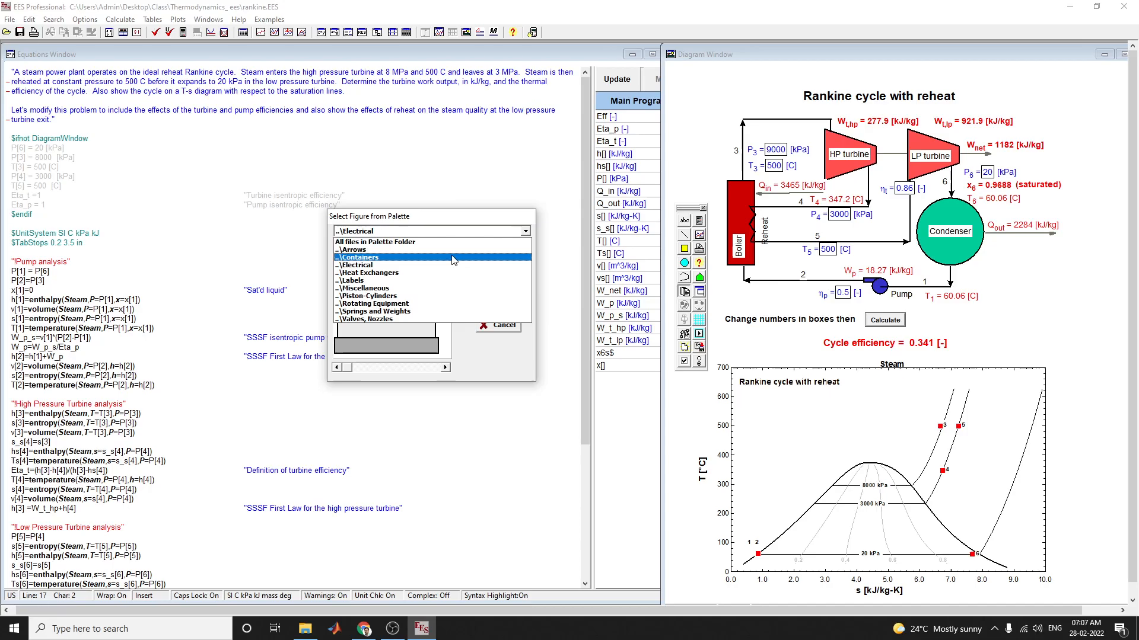
left_click(370, 295)
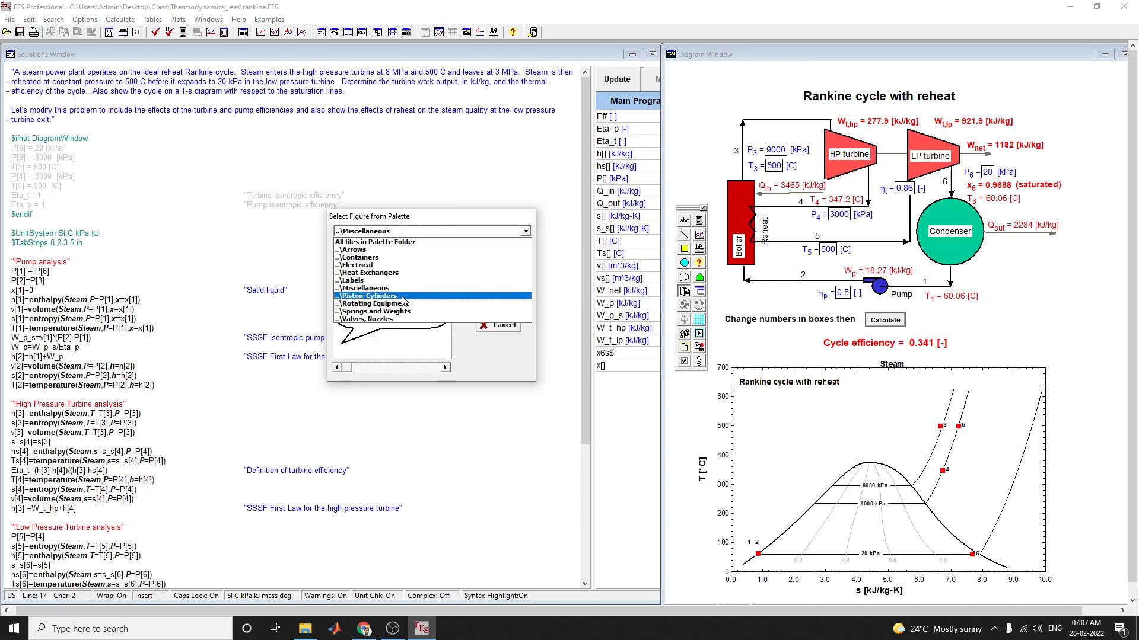
left_click(370, 296)
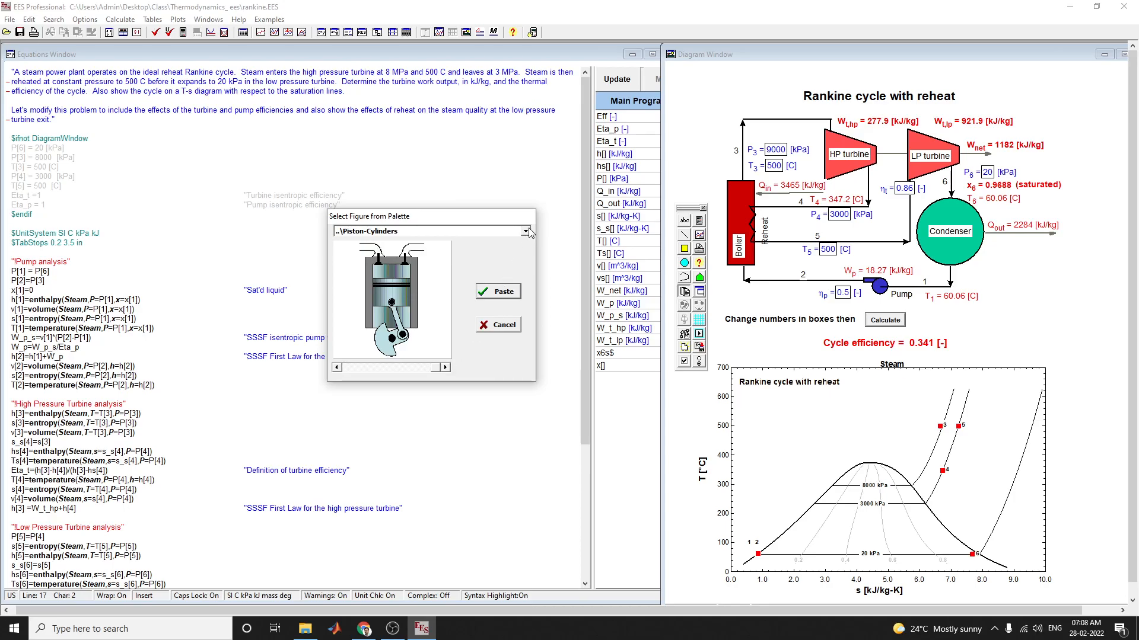
left_click(526, 230)
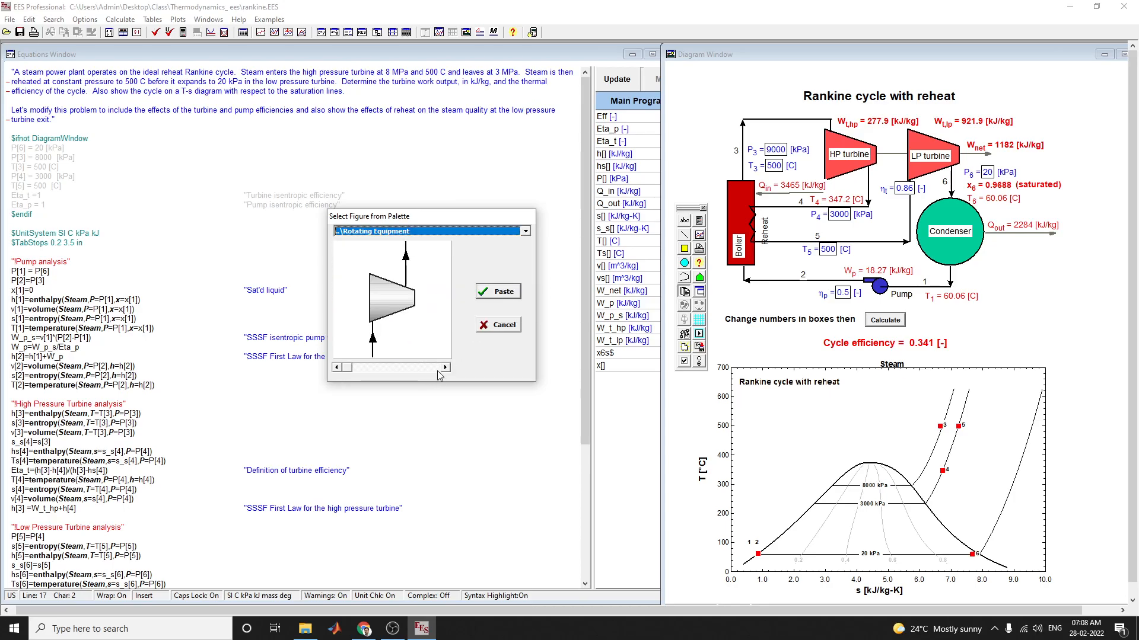
left_click(445, 366)
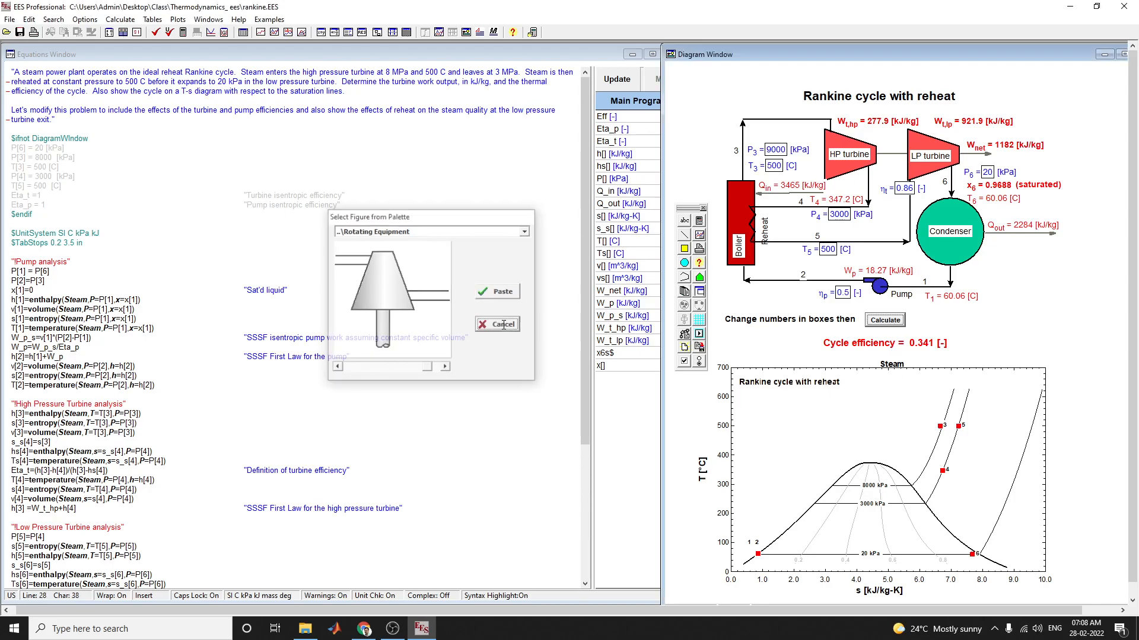
left_click(498, 323)
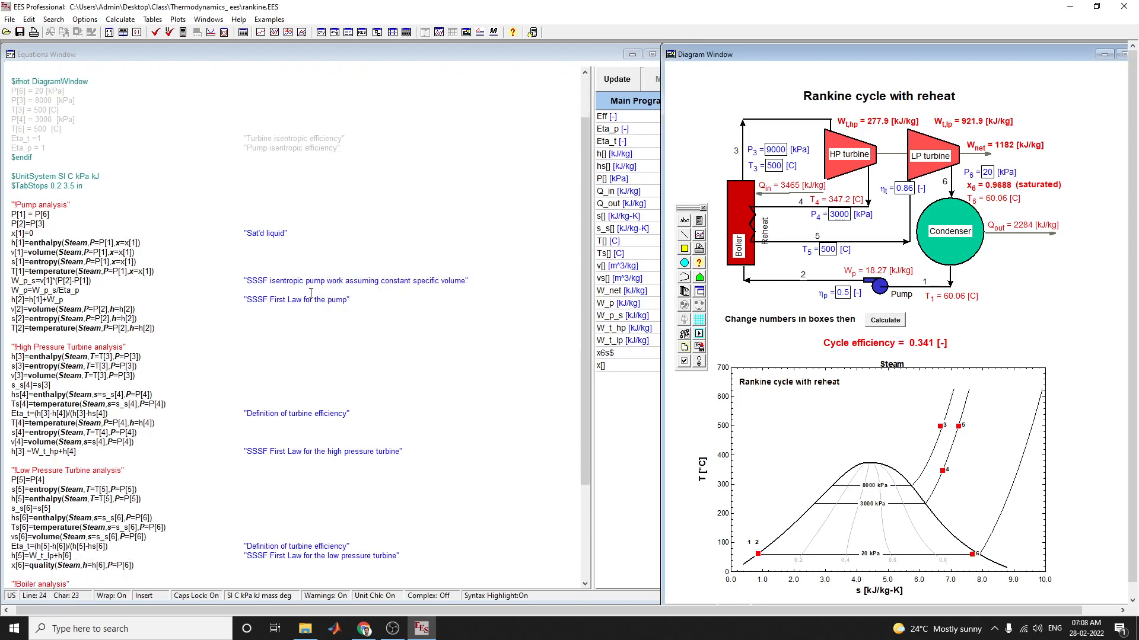
scroll("down", 3)
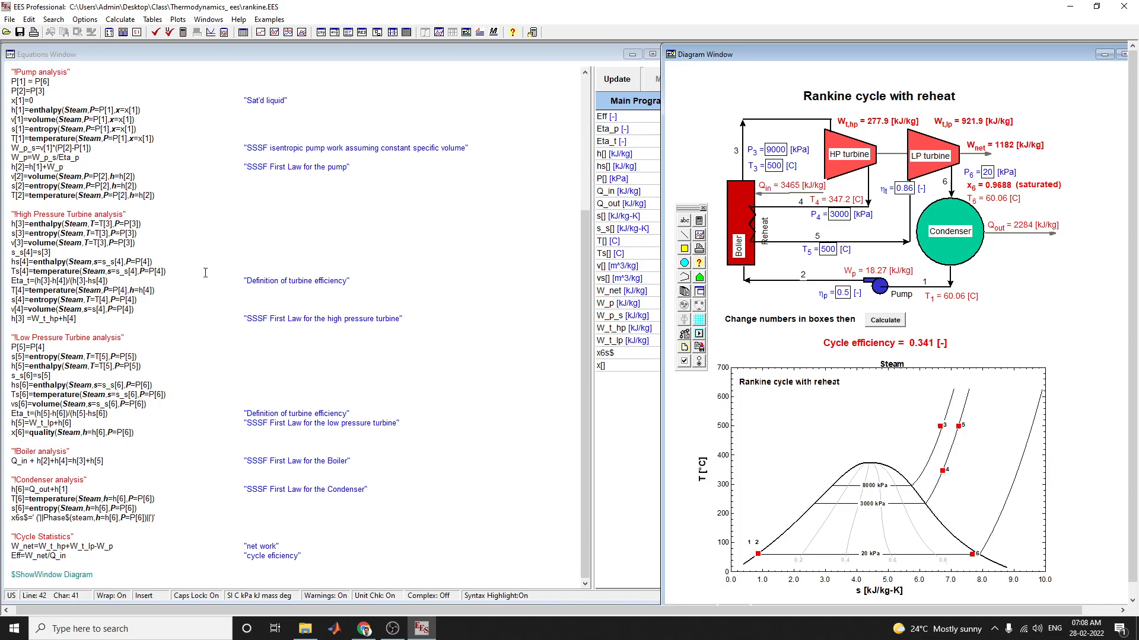
scroll("up", 3)
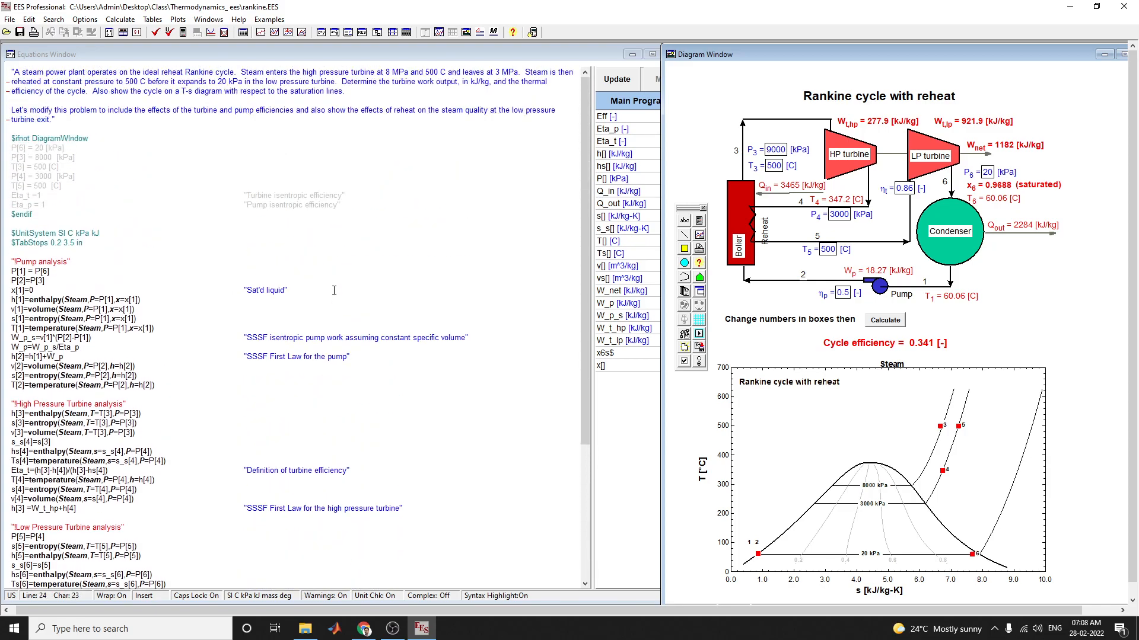
mouse_move(155, 32)
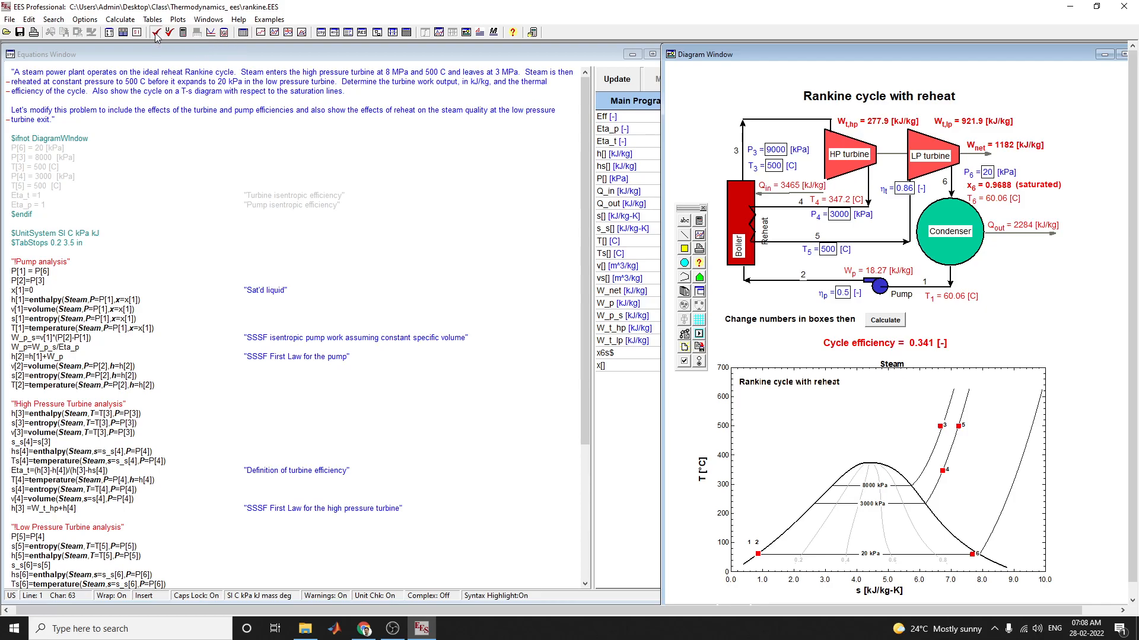
left_click(155, 32)
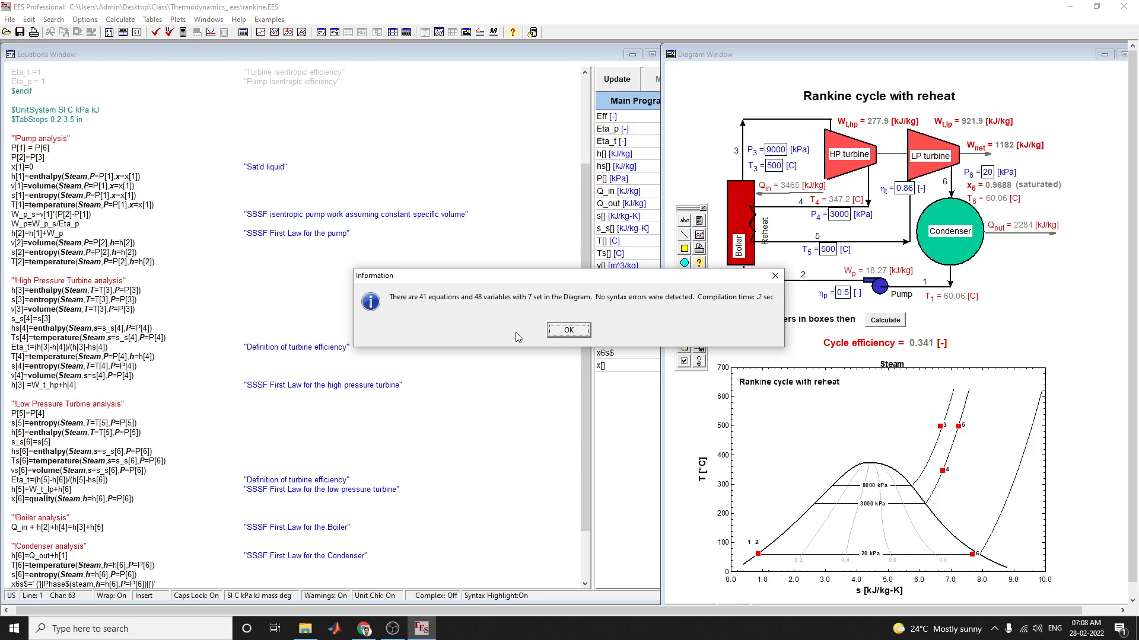
mouse_move(105, 405)
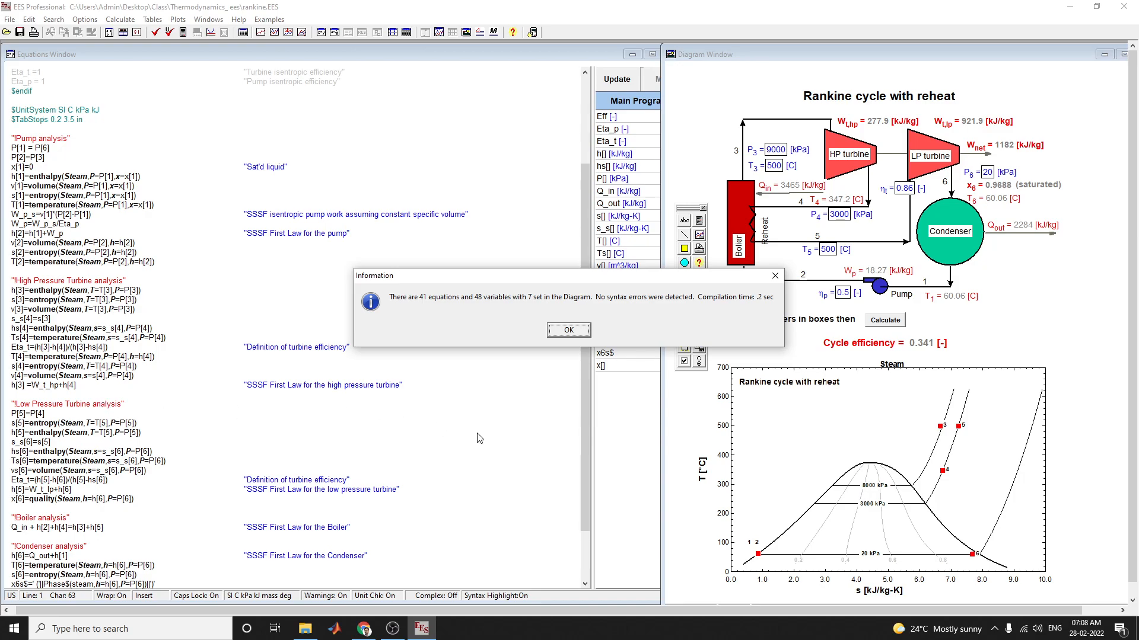
left_click(569, 330)
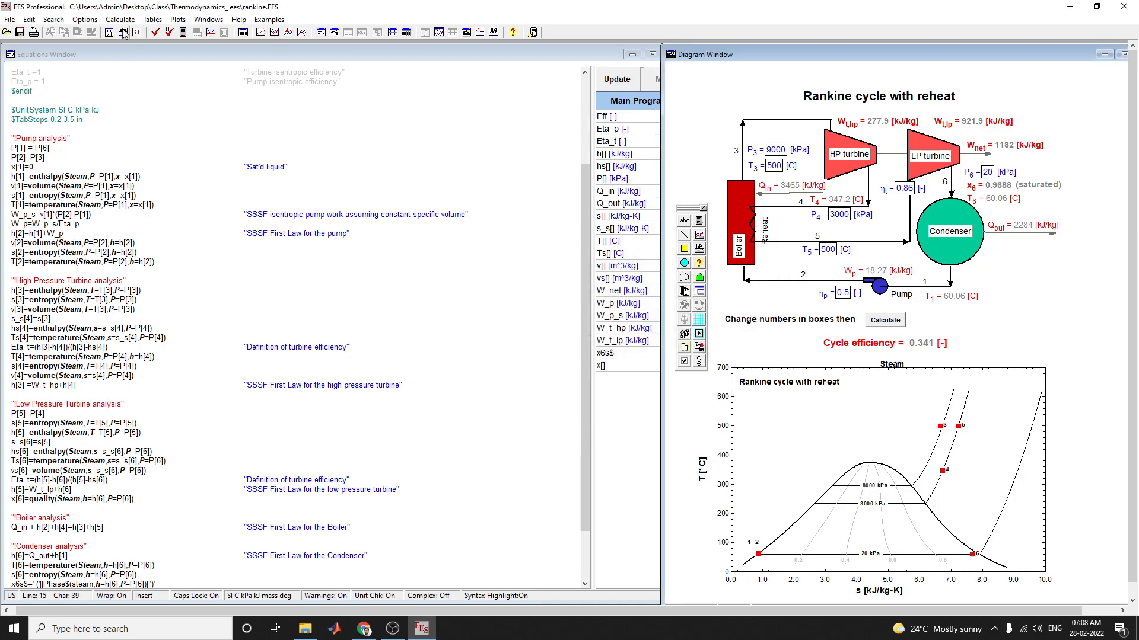
mouse_move(183, 32)
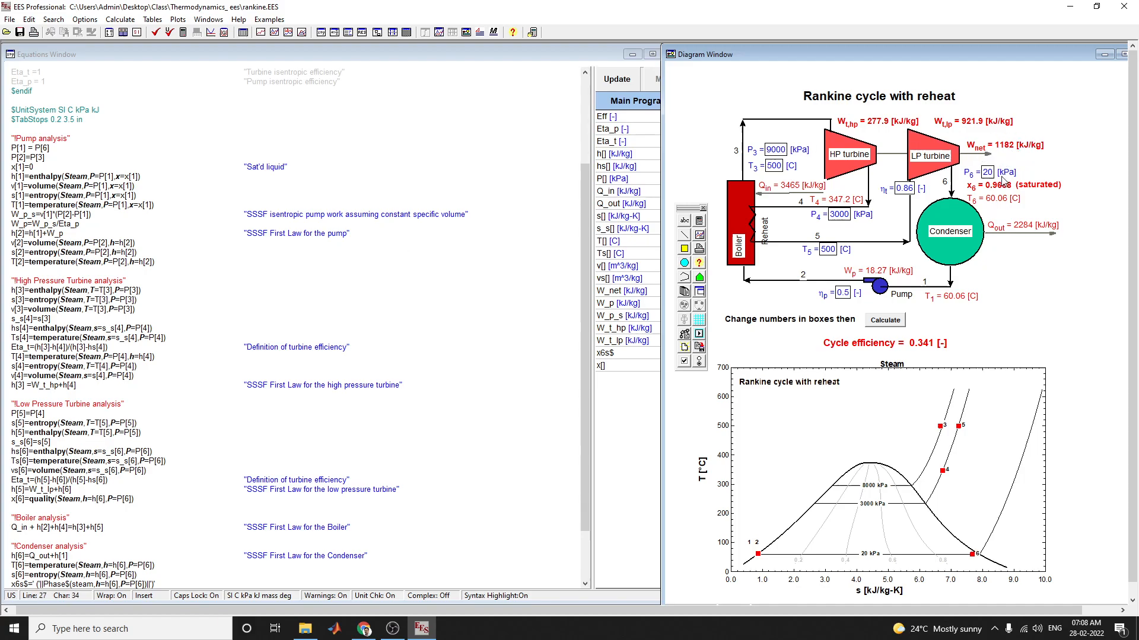
scroll("up", 3)
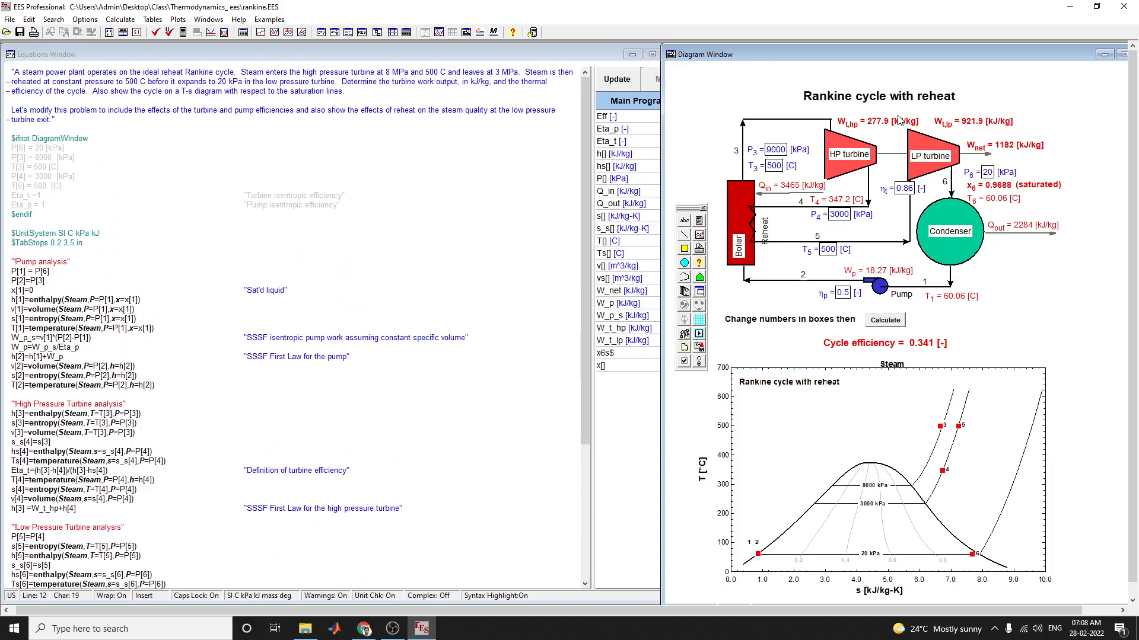
mouse_move(960, 100)
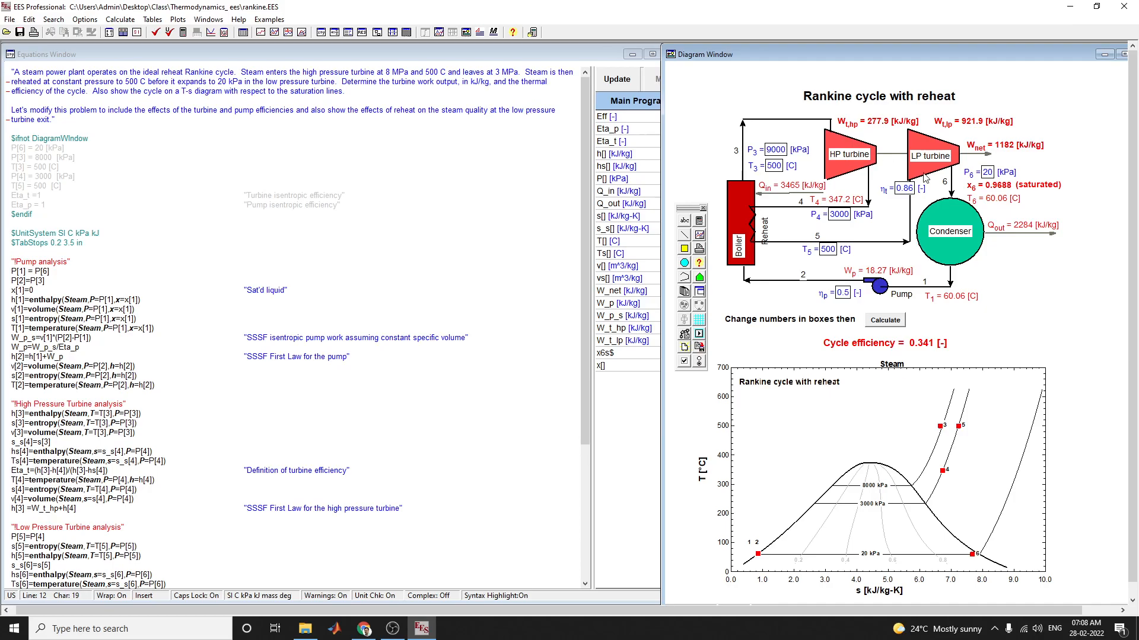
mouse_move(996, 158)
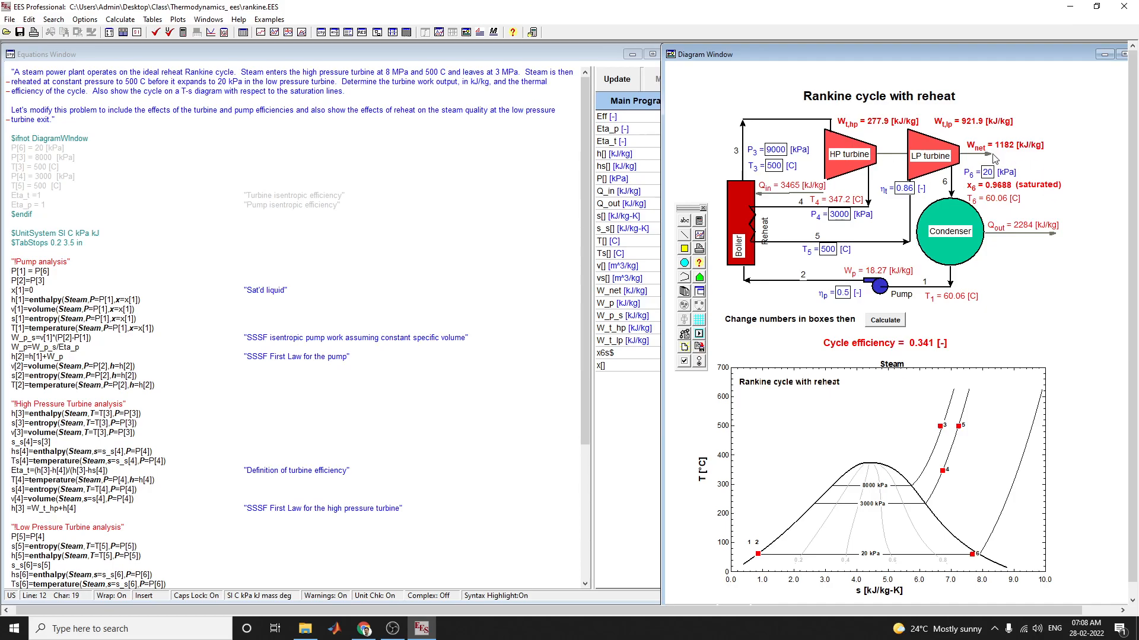
mouse_move(1013, 242)
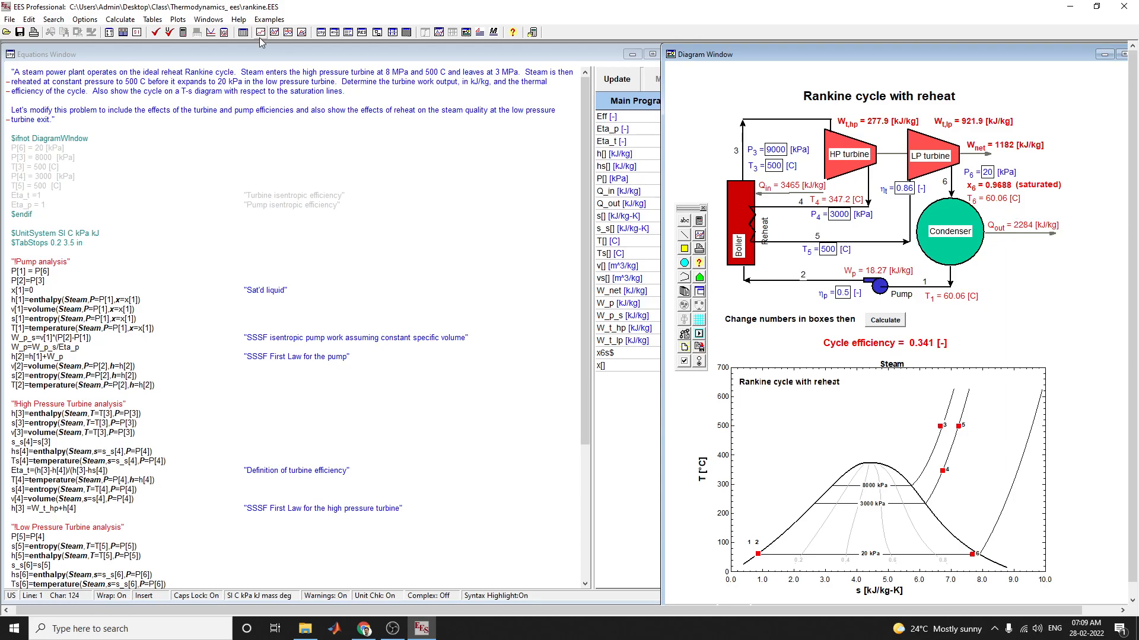
mouse_move(322, 34)
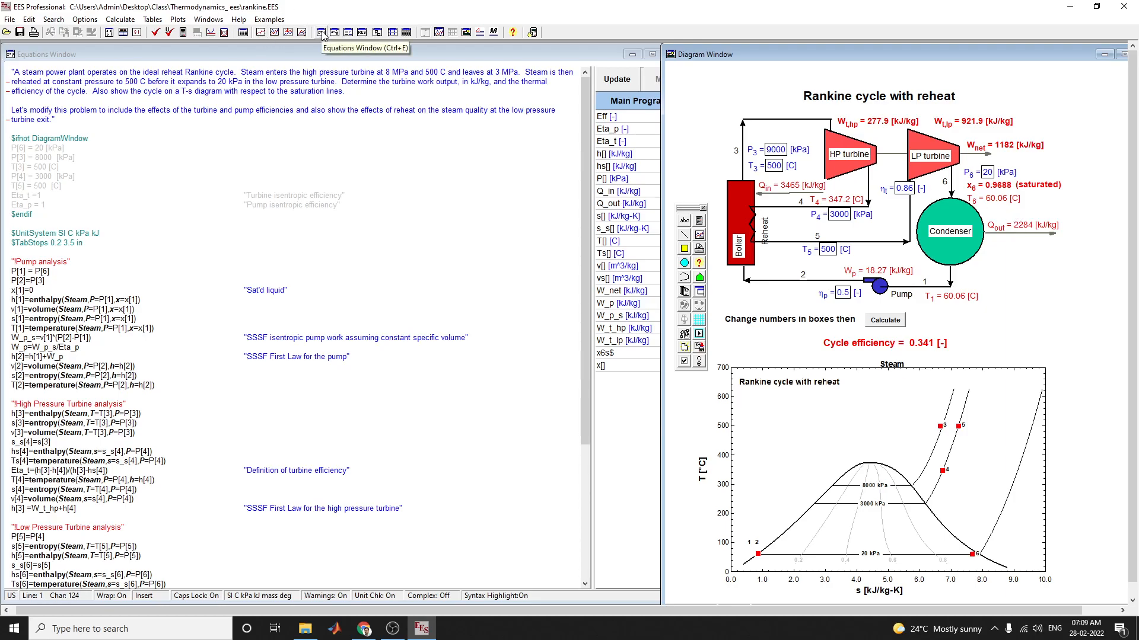
- Display the Formatted Equations window and scroll to the turbine expansion and efficiency equations
left_click(332, 32)
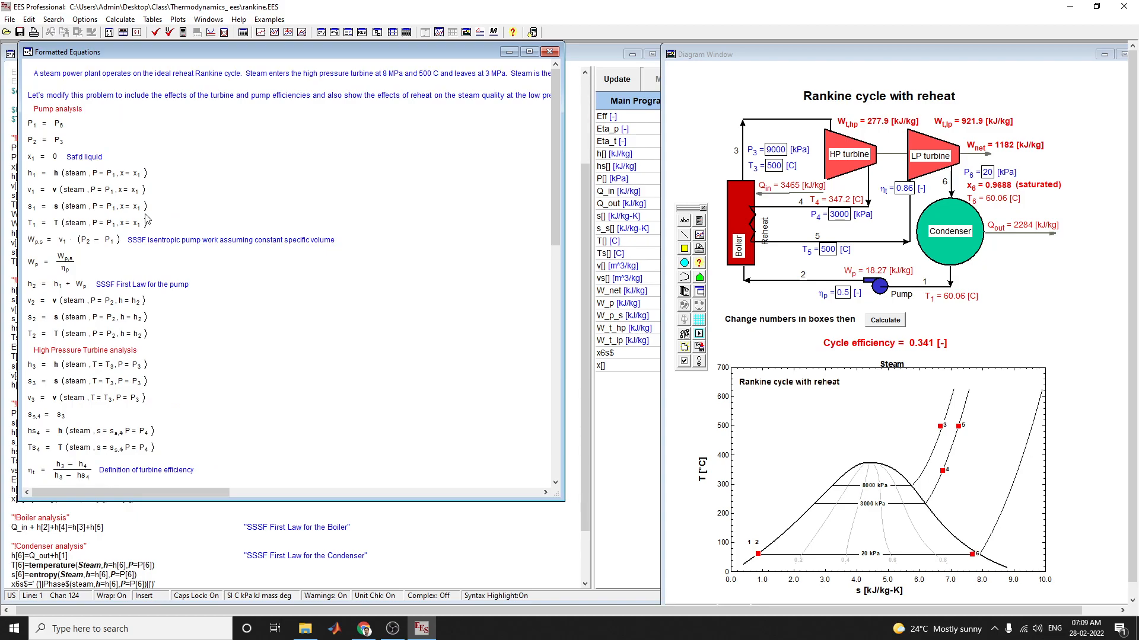
mouse_move(454, 83)
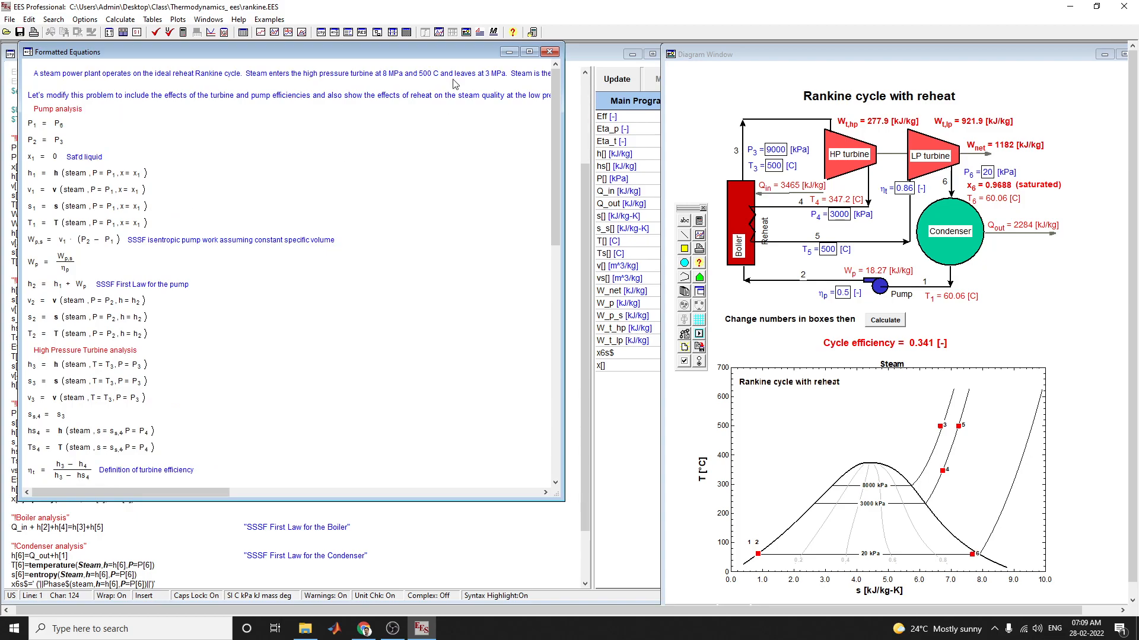
scroll("right", 3)
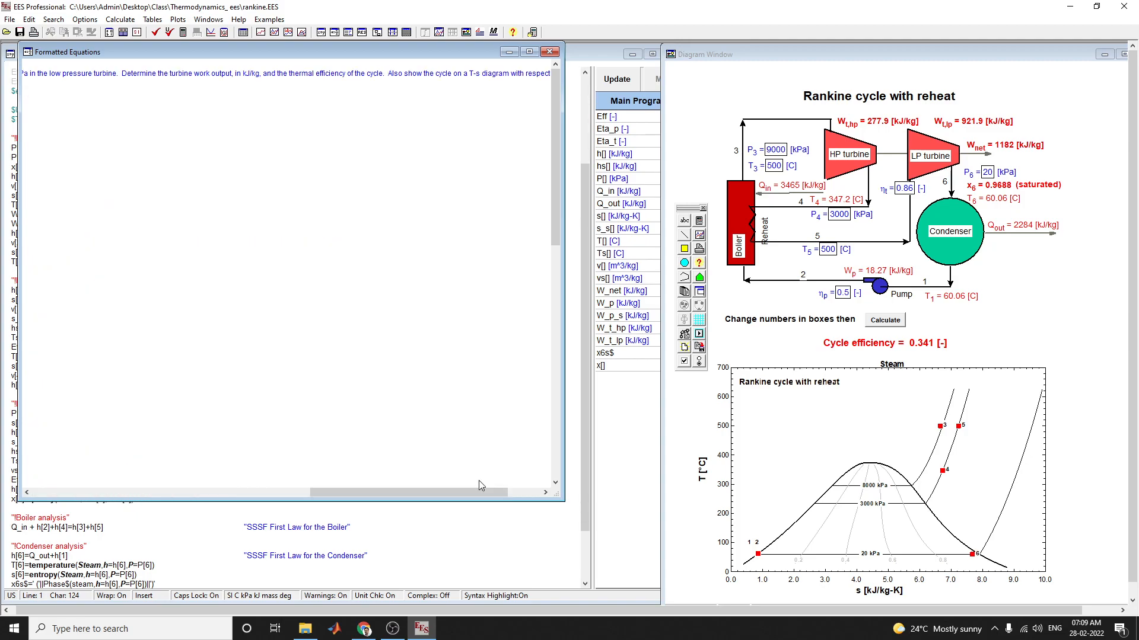
mouse_move(550, 52)
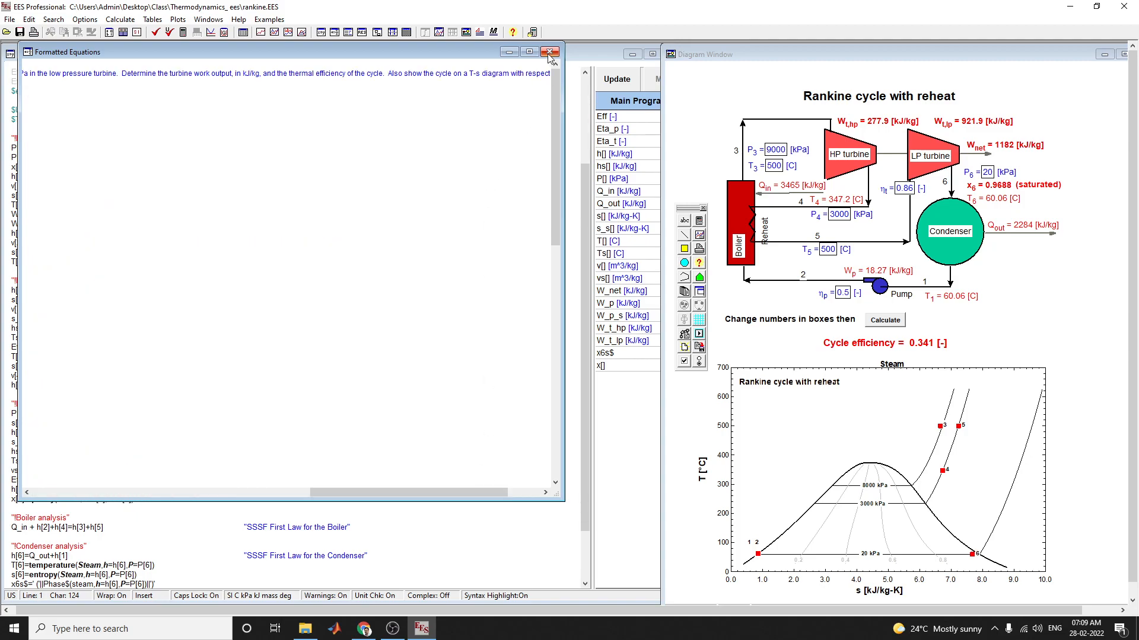
mouse_move(550, 51)
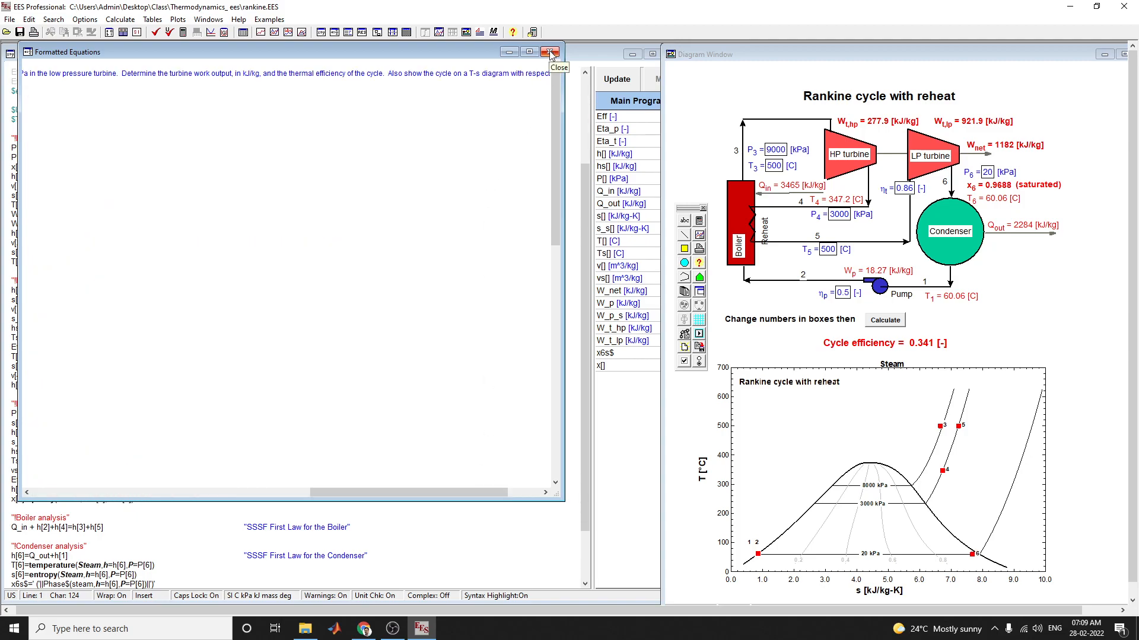
- Close the formatted equations and bring up the Solution window with 0.341 efficiency
left_click(550, 51)
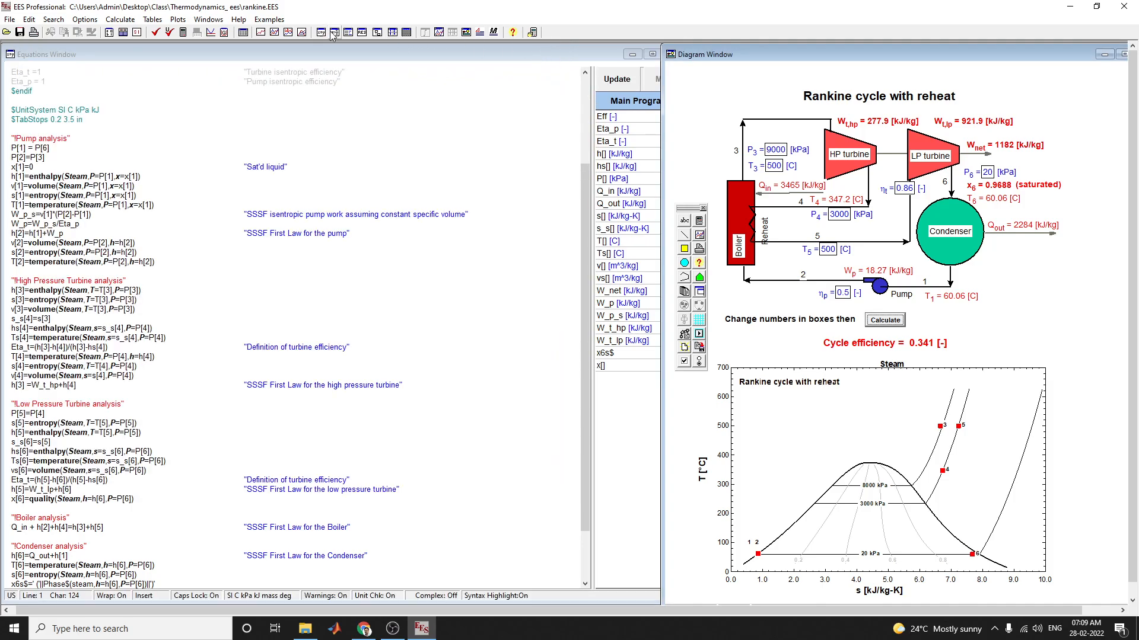
mouse_move(337, 32)
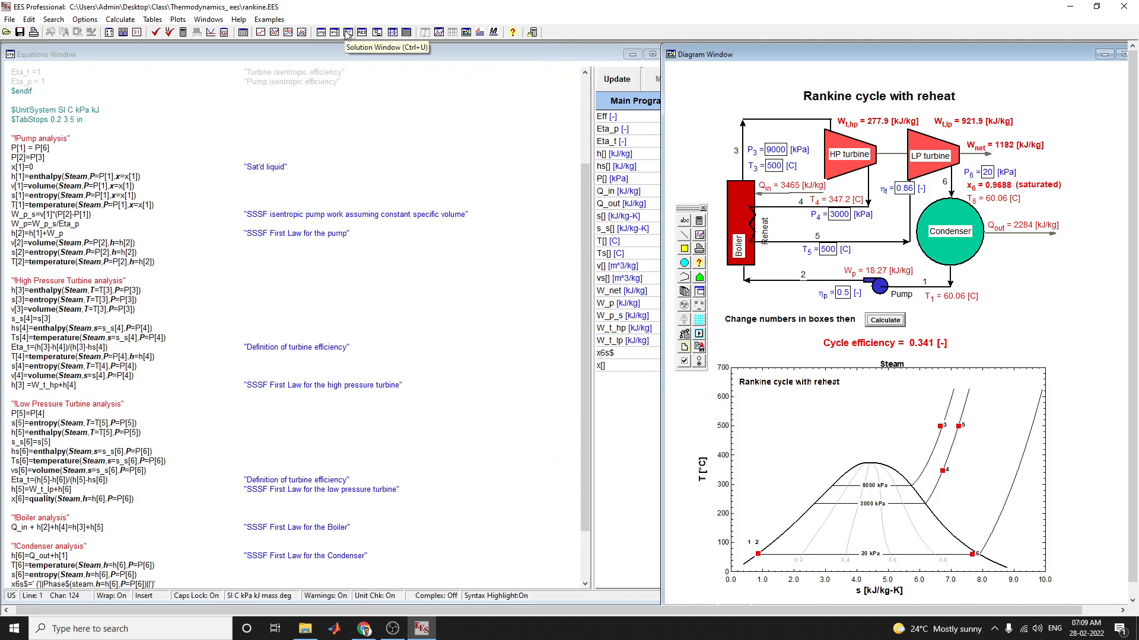
left_click(347, 31)
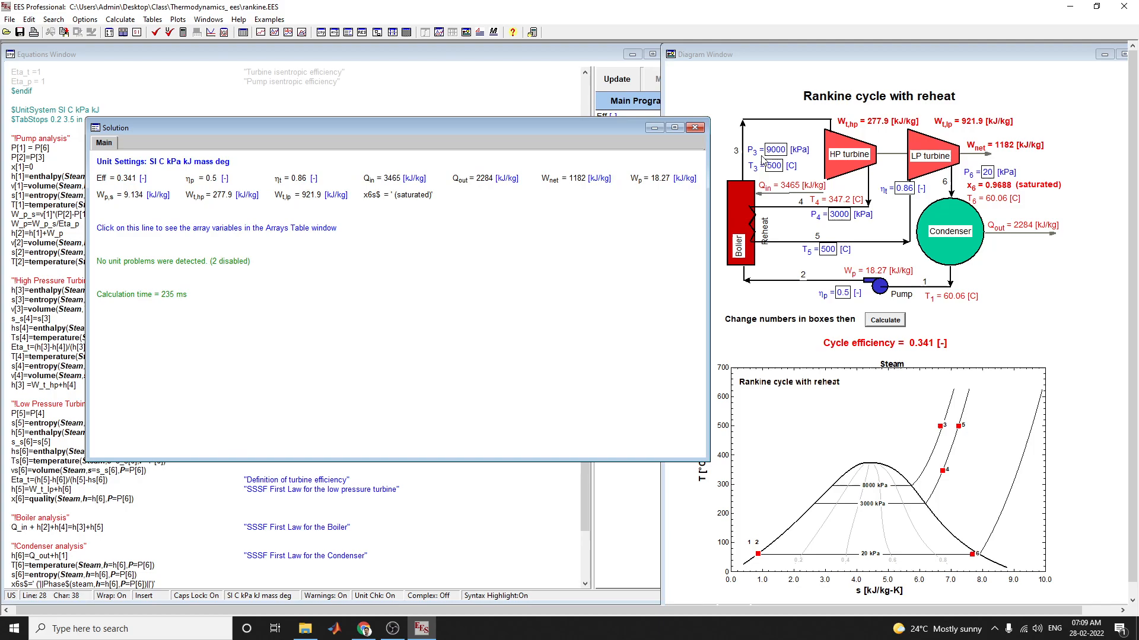
mouse_move(777, 196)
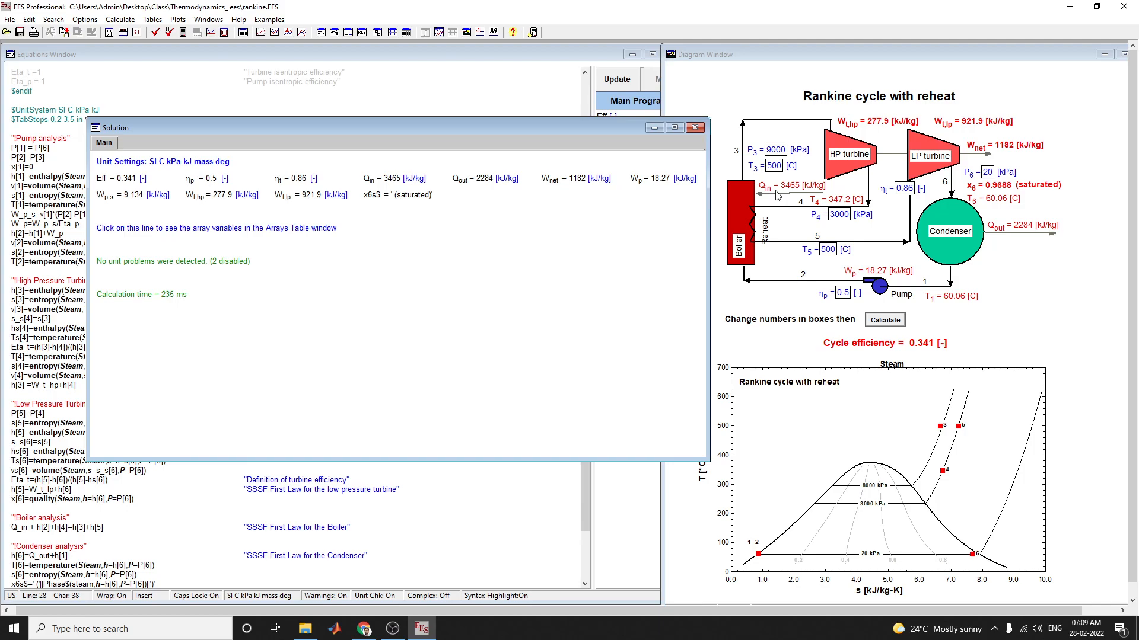
mouse_move(823, 349)
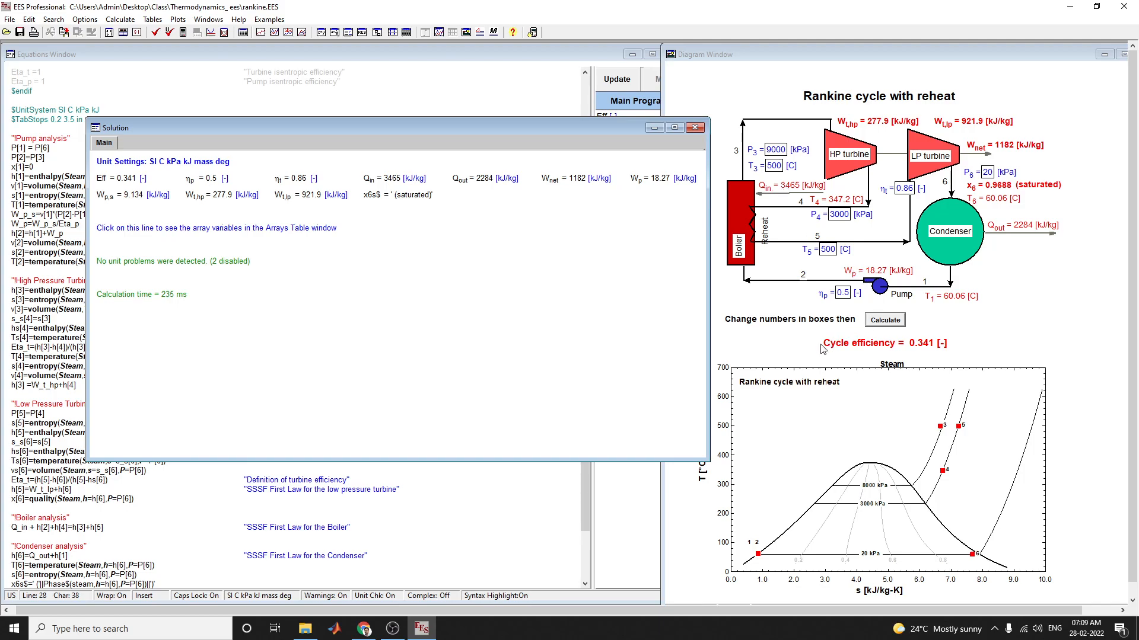
mouse_move(884, 319)
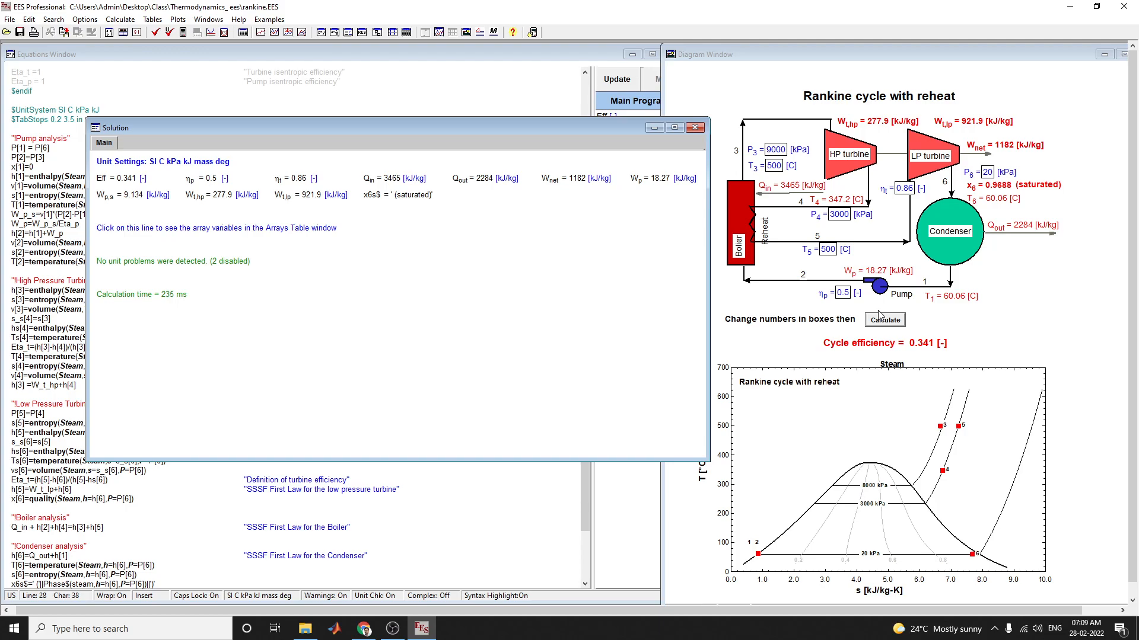
mouse_move(342, 186)
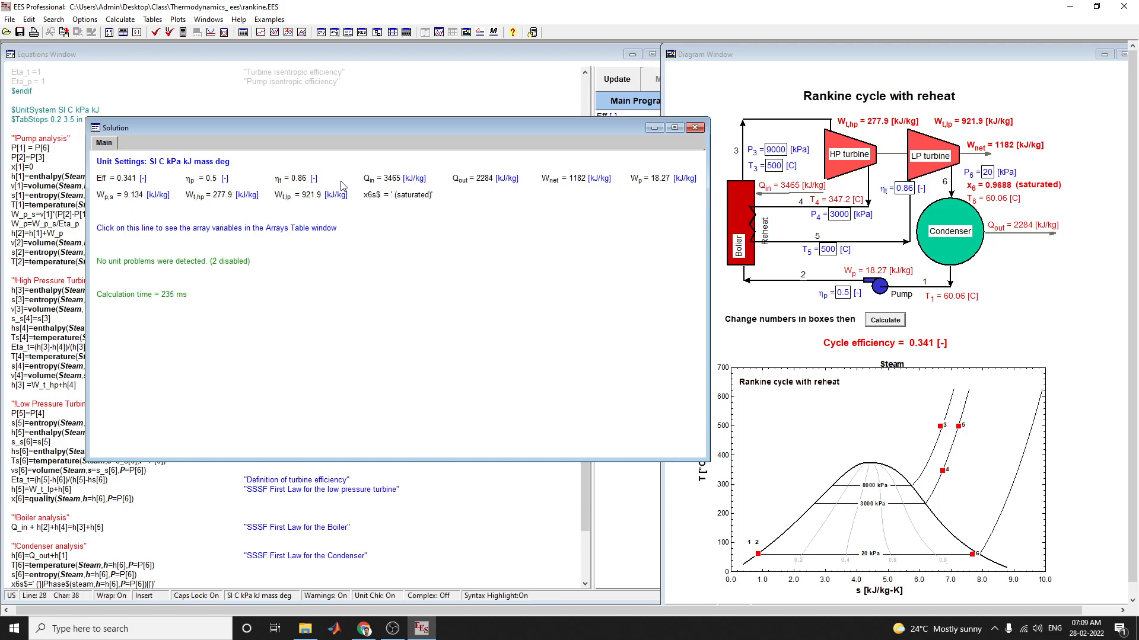
mouse_move(258, 227)
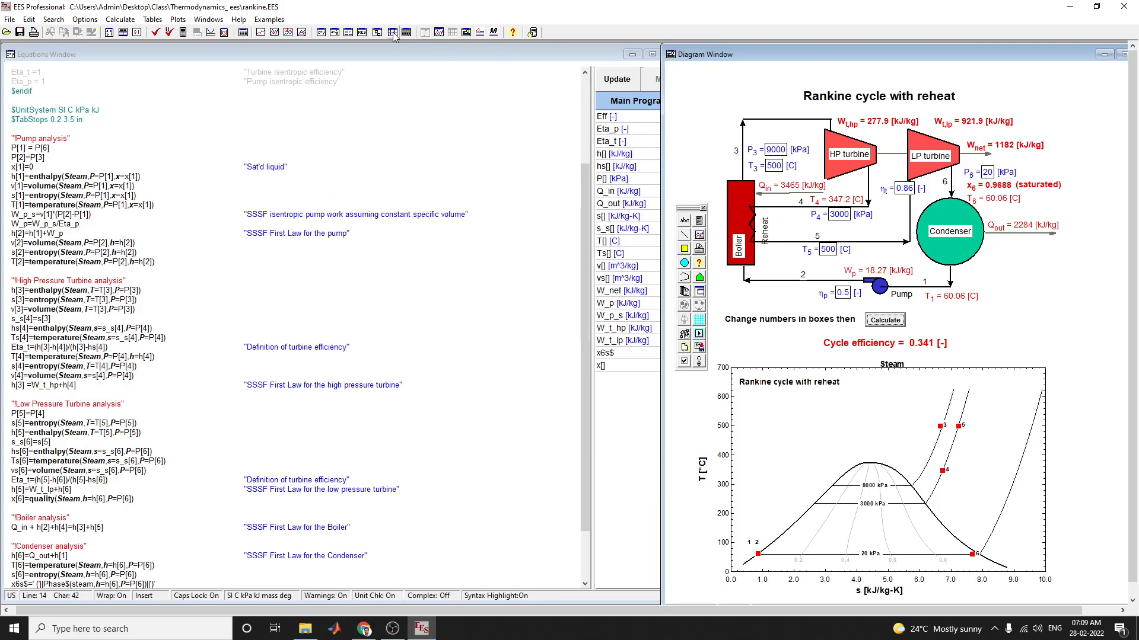
mouse_move(378, 32)
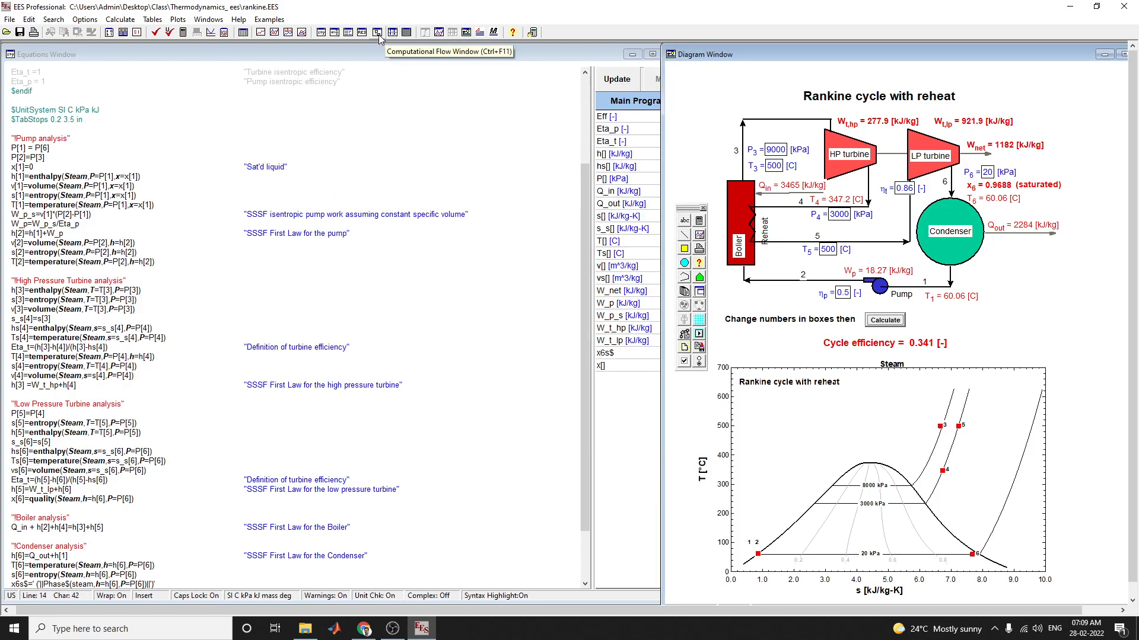
left_click(376, 32)
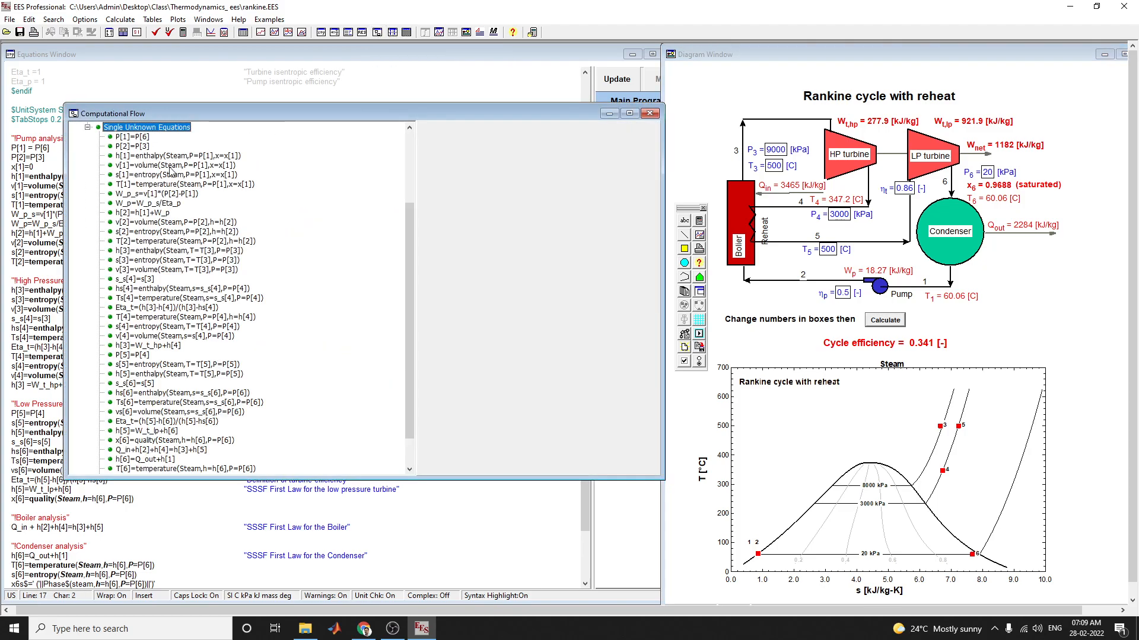
left_click(175, 184)
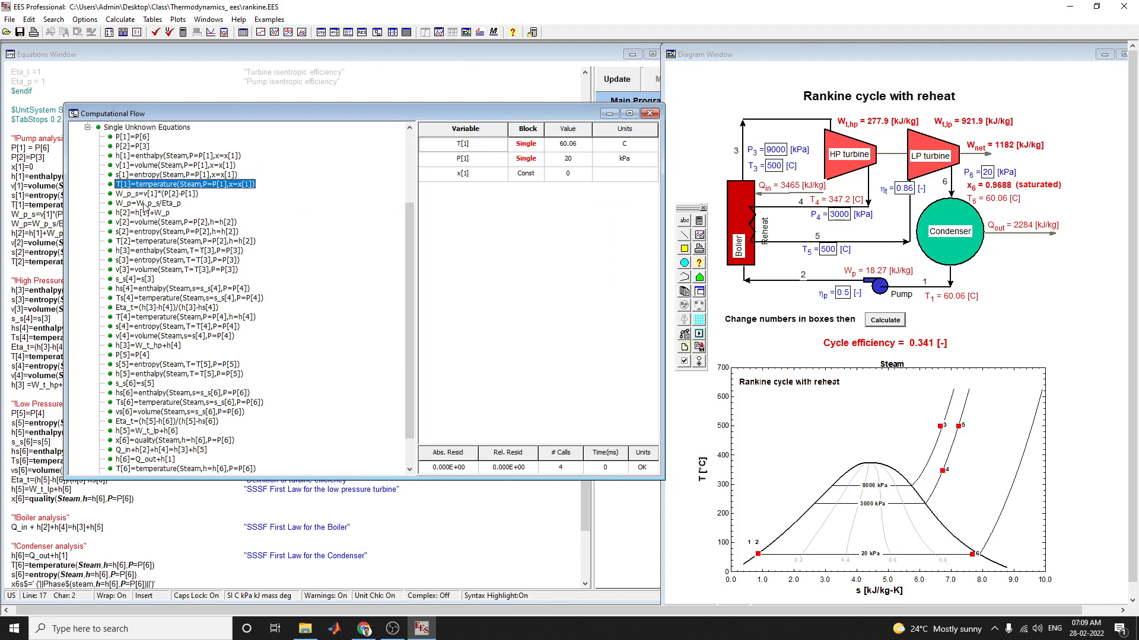
left_click(172, 336)
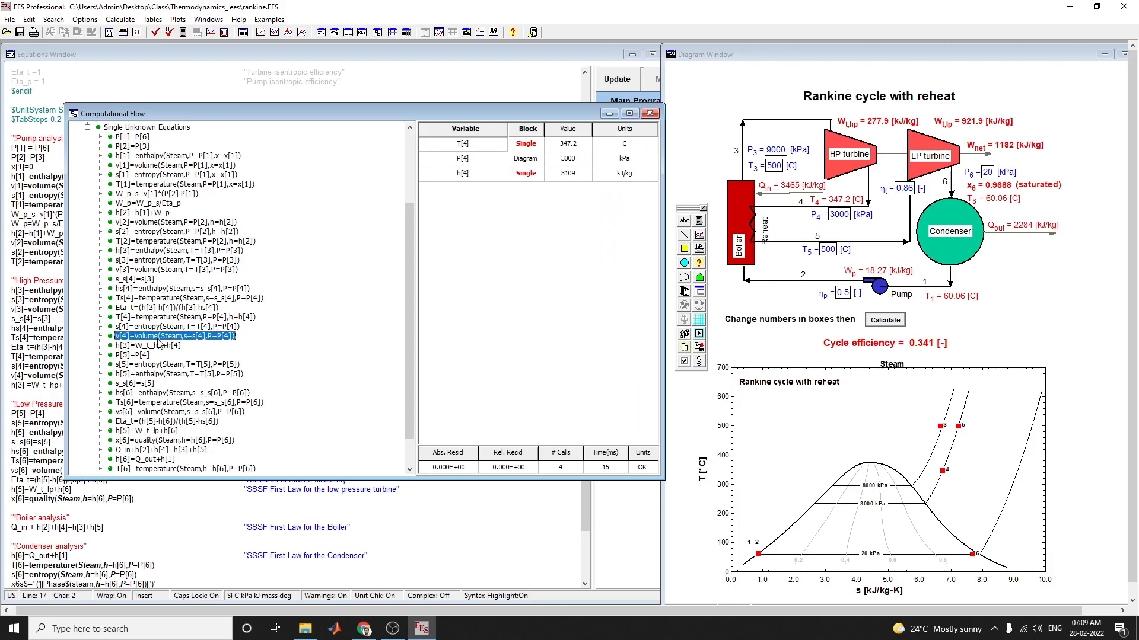
left_click(167, 421)
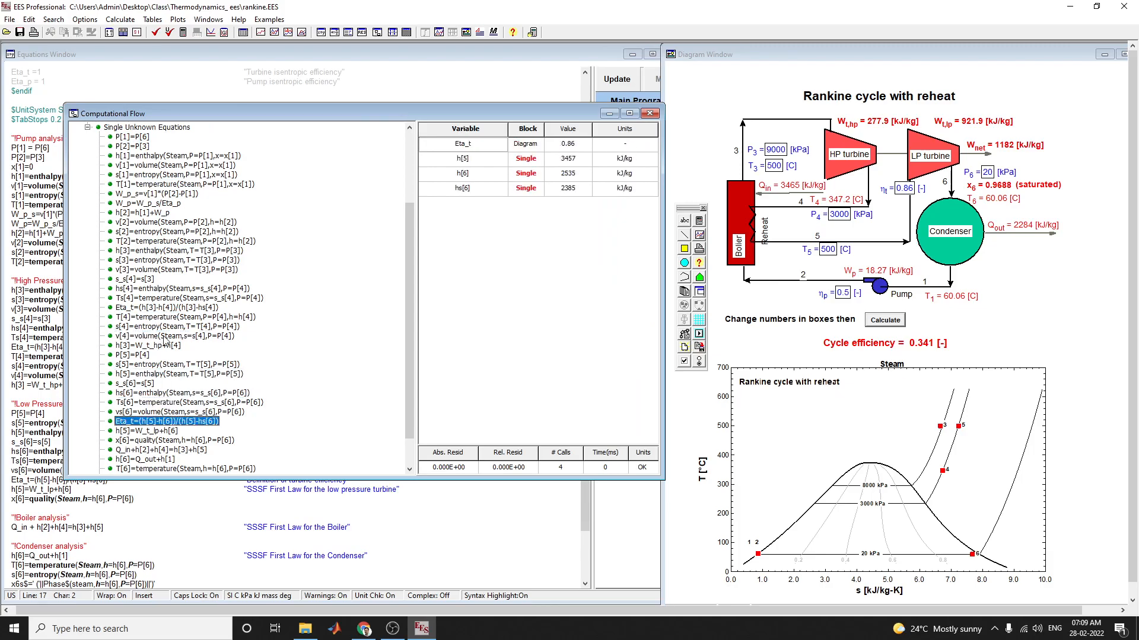
left_click(648, 113)
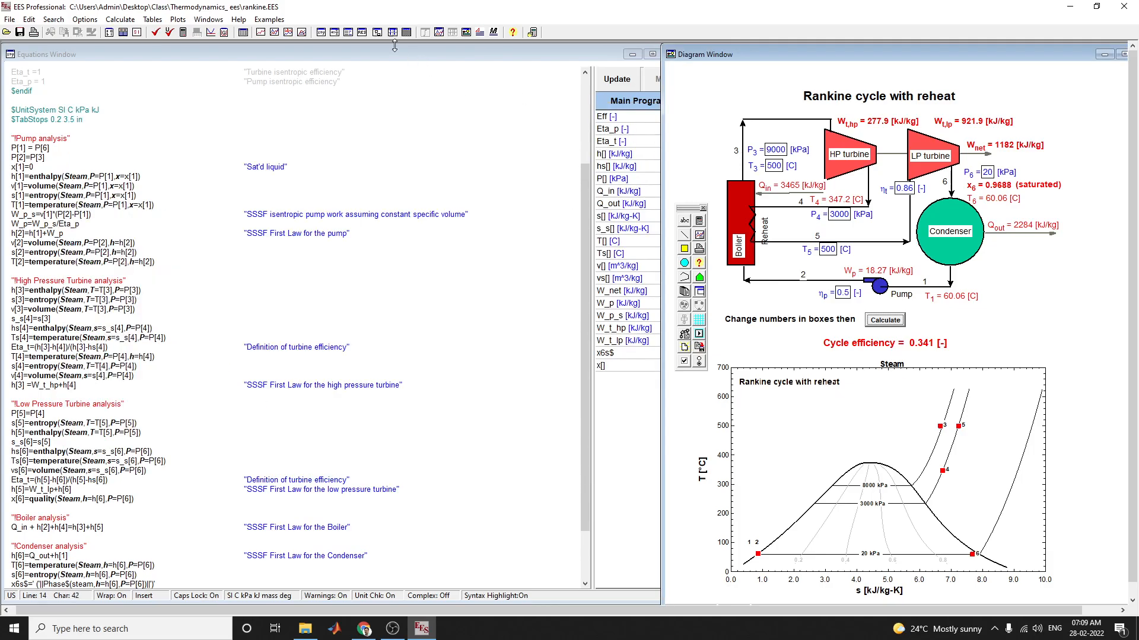
left_click(392, 32)
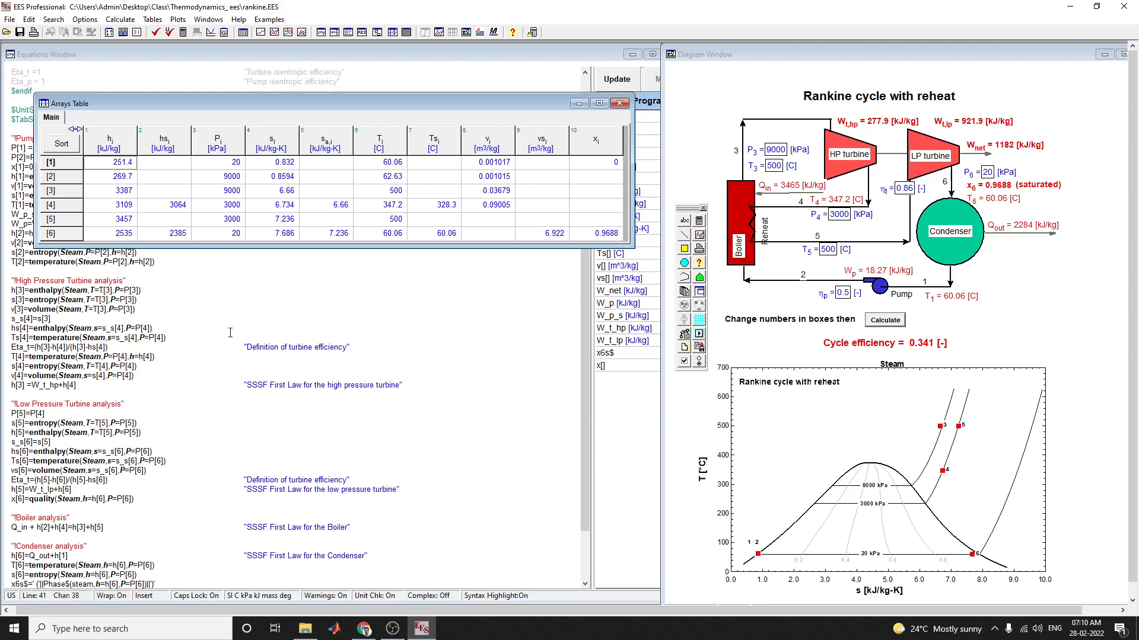
- Close the Arrays Table and bring up the T-s steam plot
left_click(621, 103)
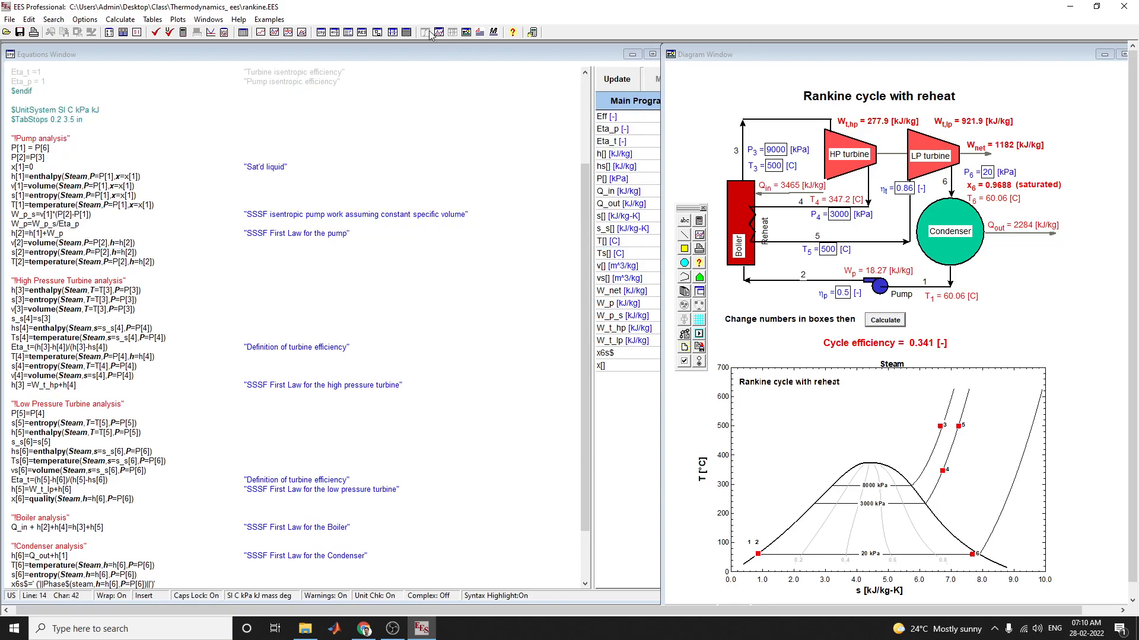
left_click(438, 31)
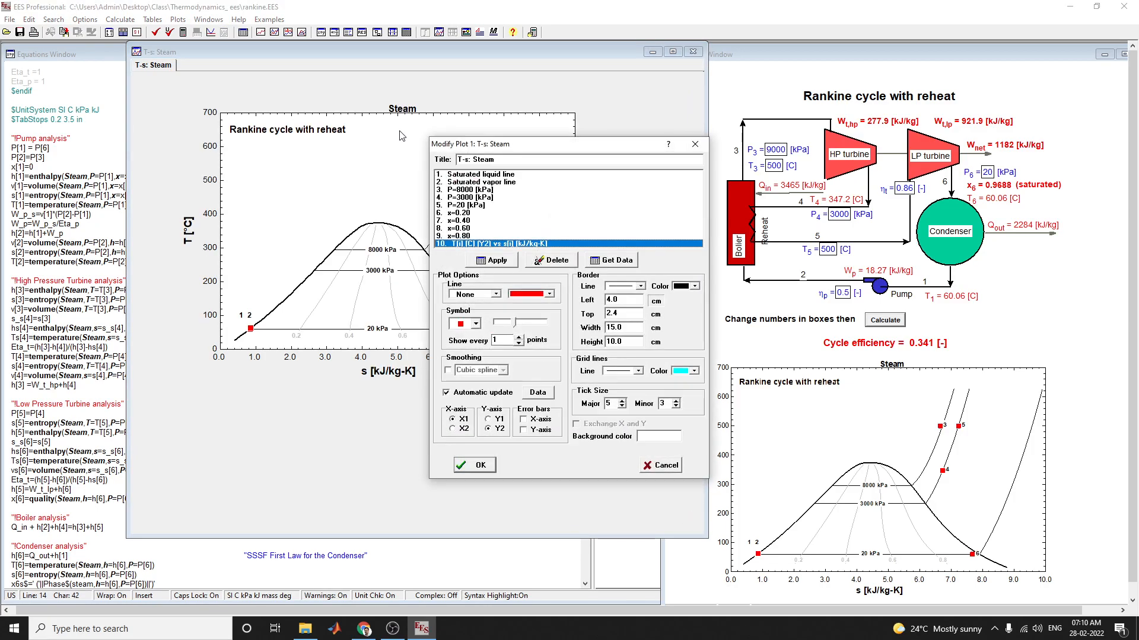
mouse_move(509, 89)
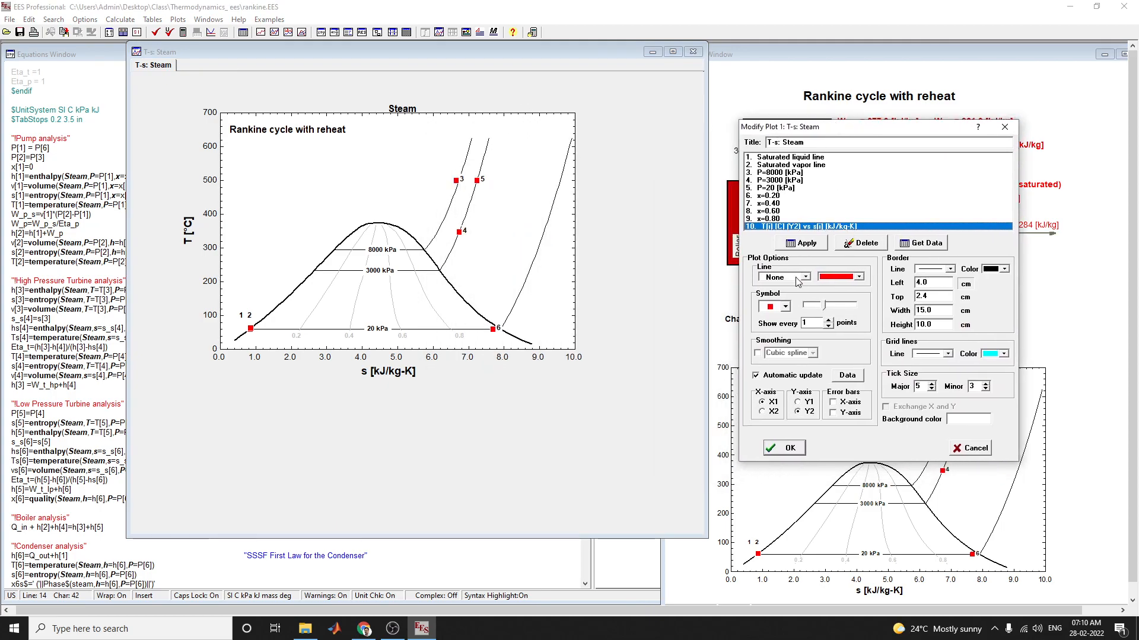
- In Modify Plot, give the cycle curve a solid dark blue line
left_click(804, 277)
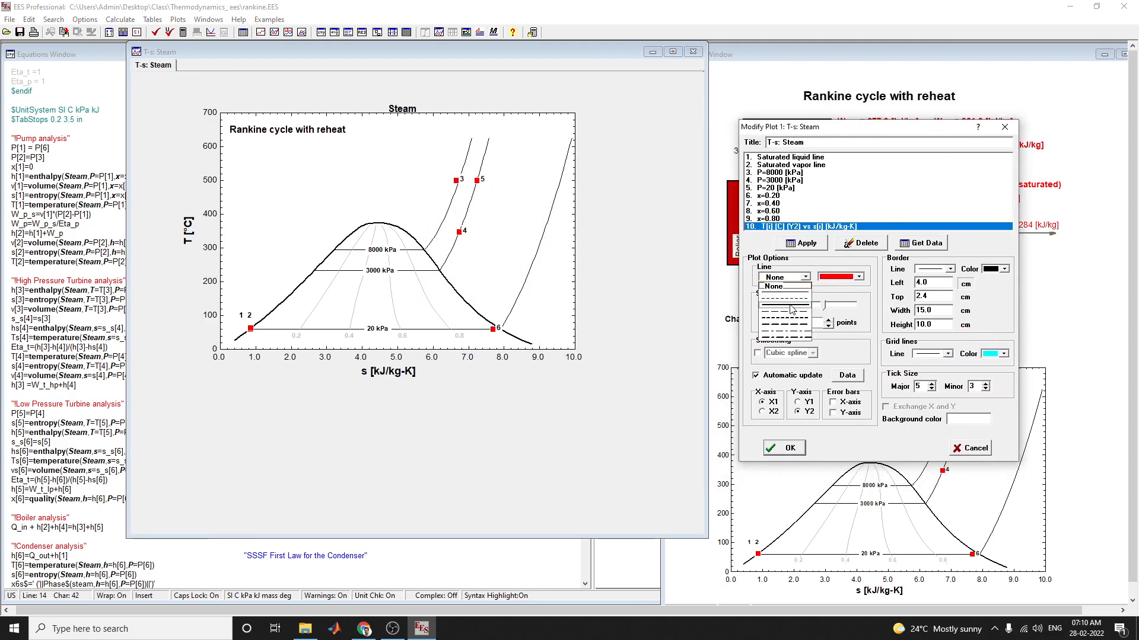
left_click(783, 277)
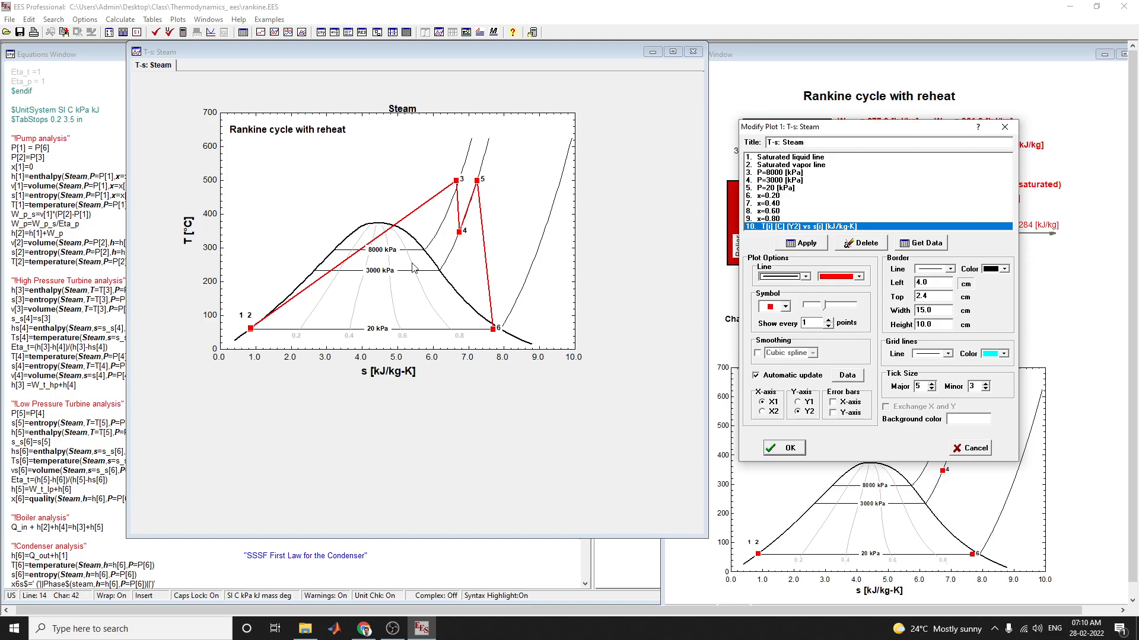
left_click(860, 276)
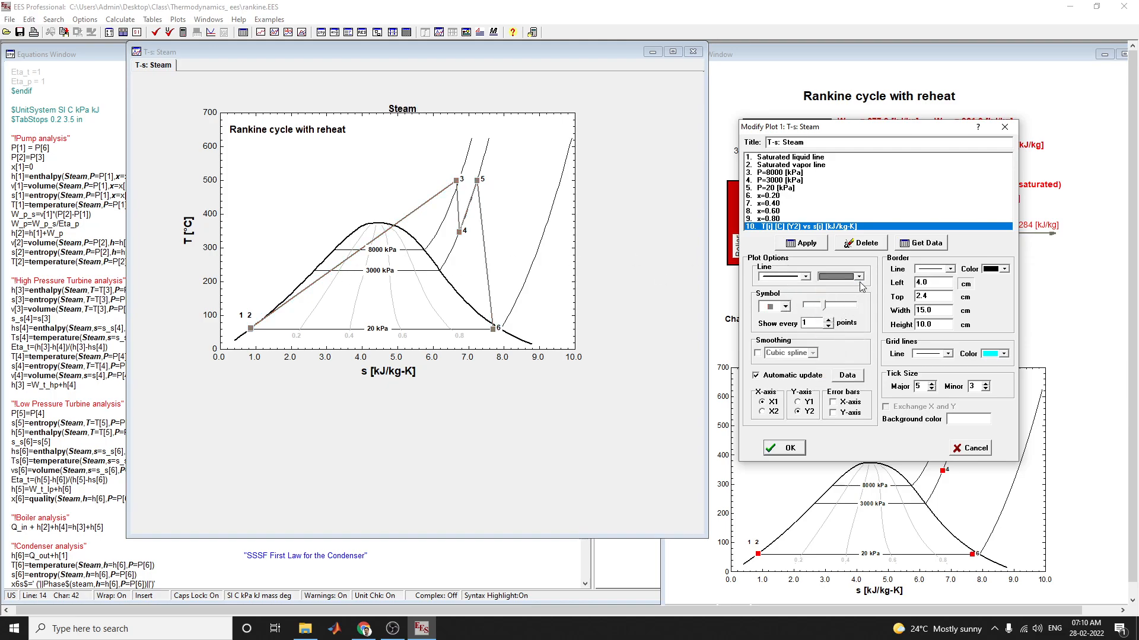
left_click(842, 276)
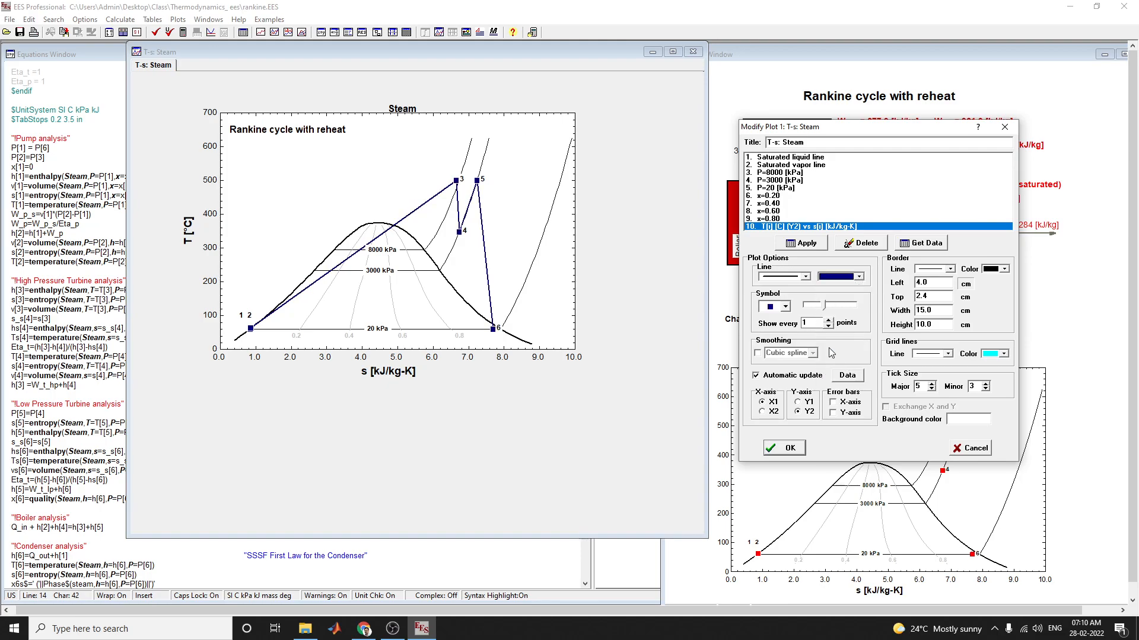
mouse_move(815, 194)
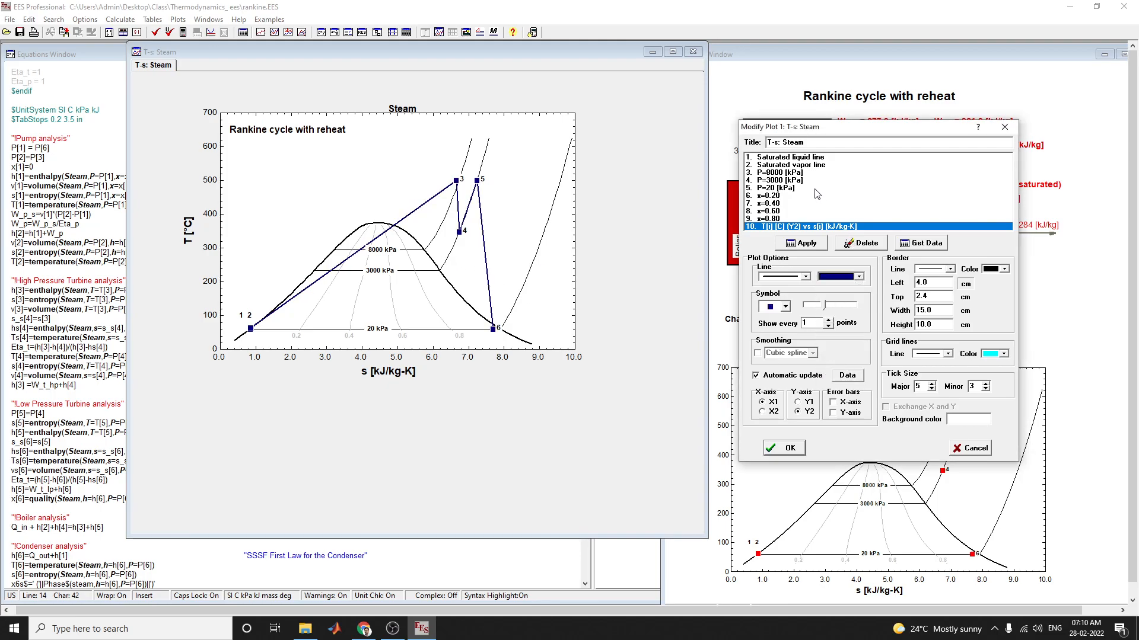
- Inspect the P=3000 kPa and x=0.60 curves, try yellow, then discard the plot changes
left_click(796, 179)
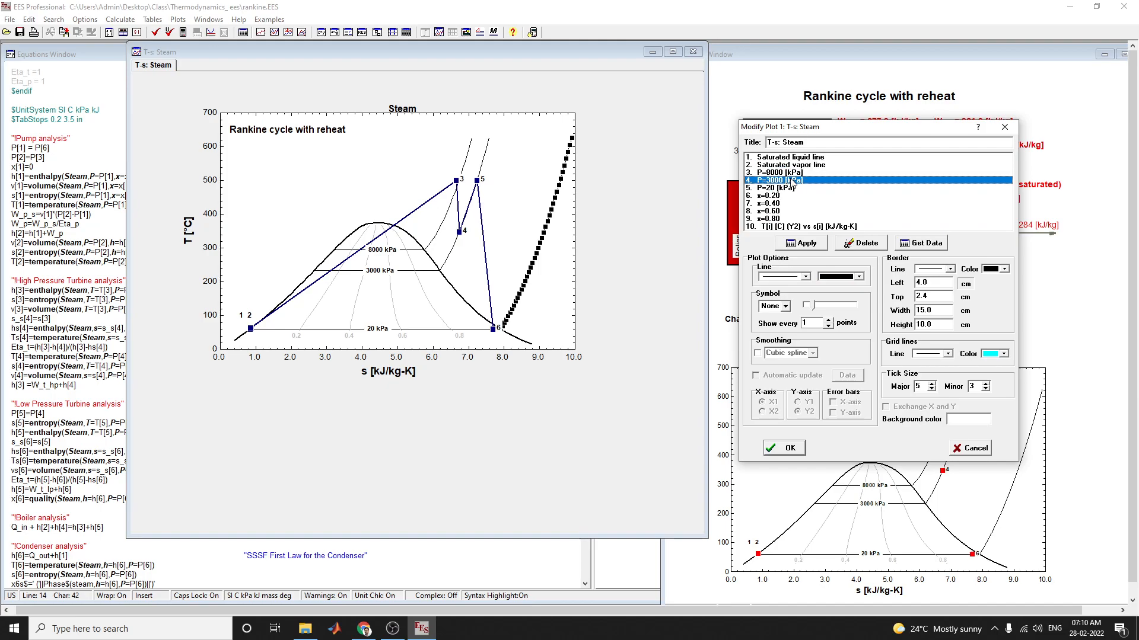
left_click(784, 187)
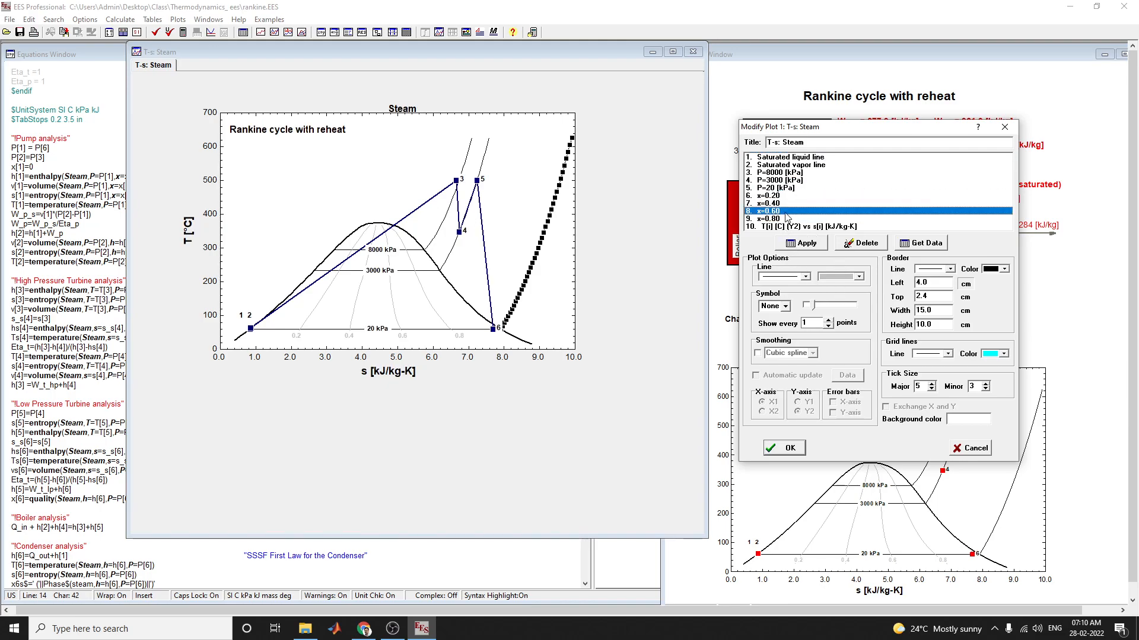
left_click(806, 226)
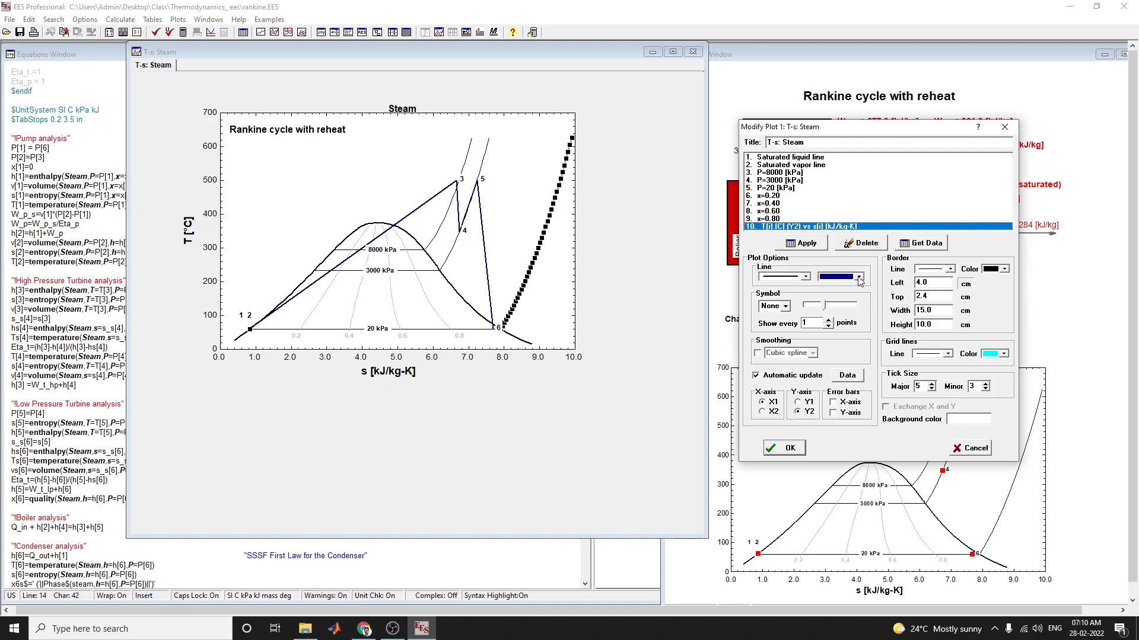
left_click(841, 277)
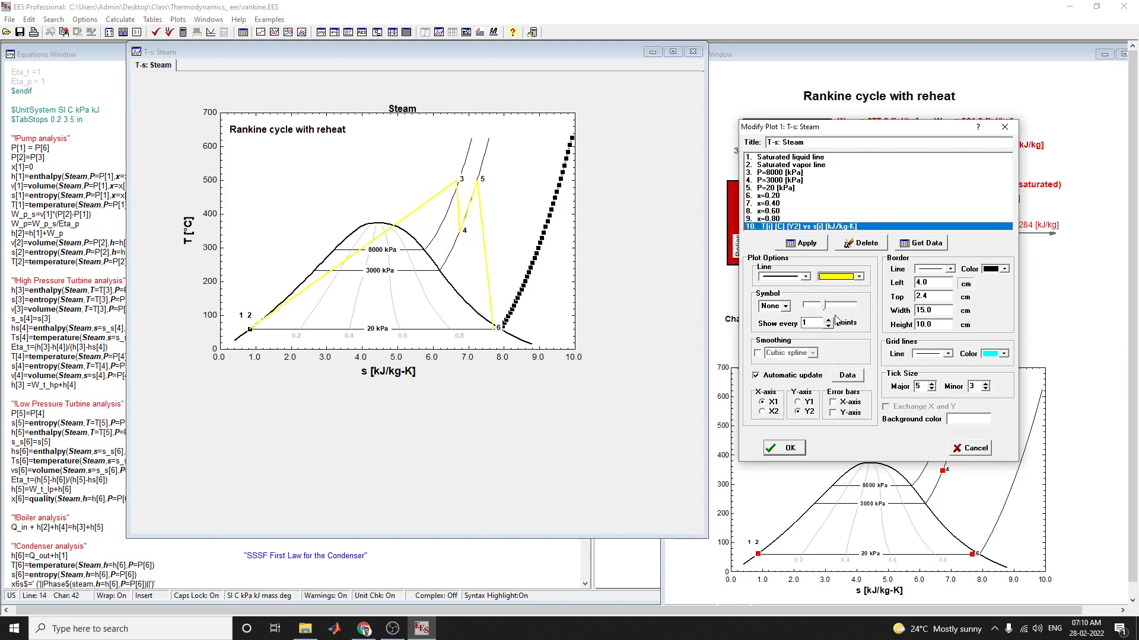
mouse_move(1004, 126)
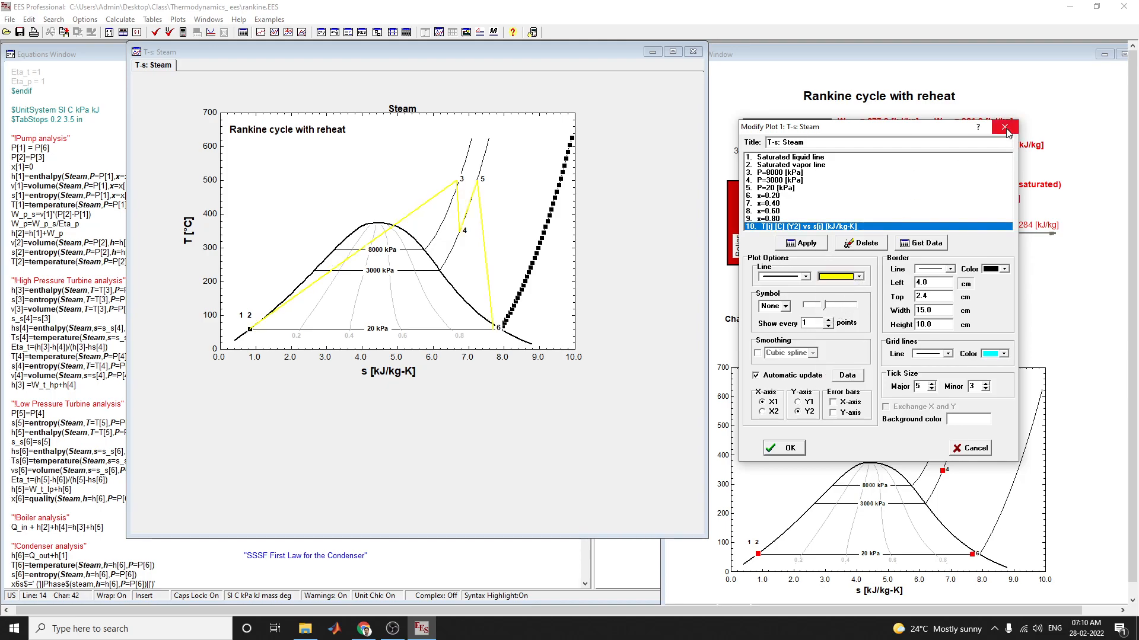
left_click(1005, 127)
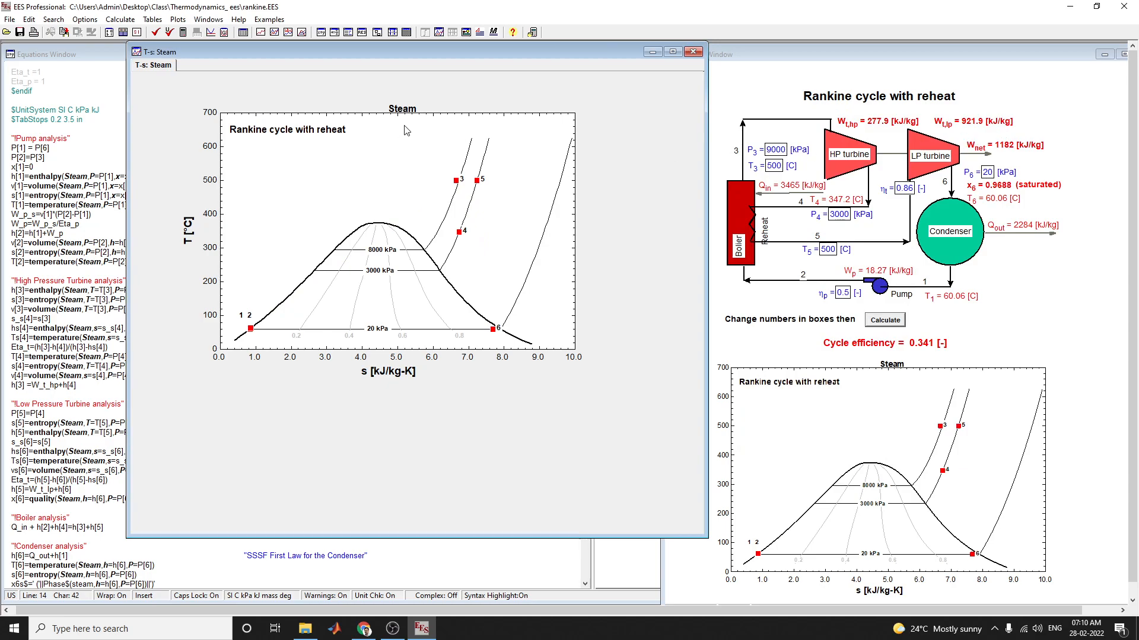
mouse_move(404, 138)
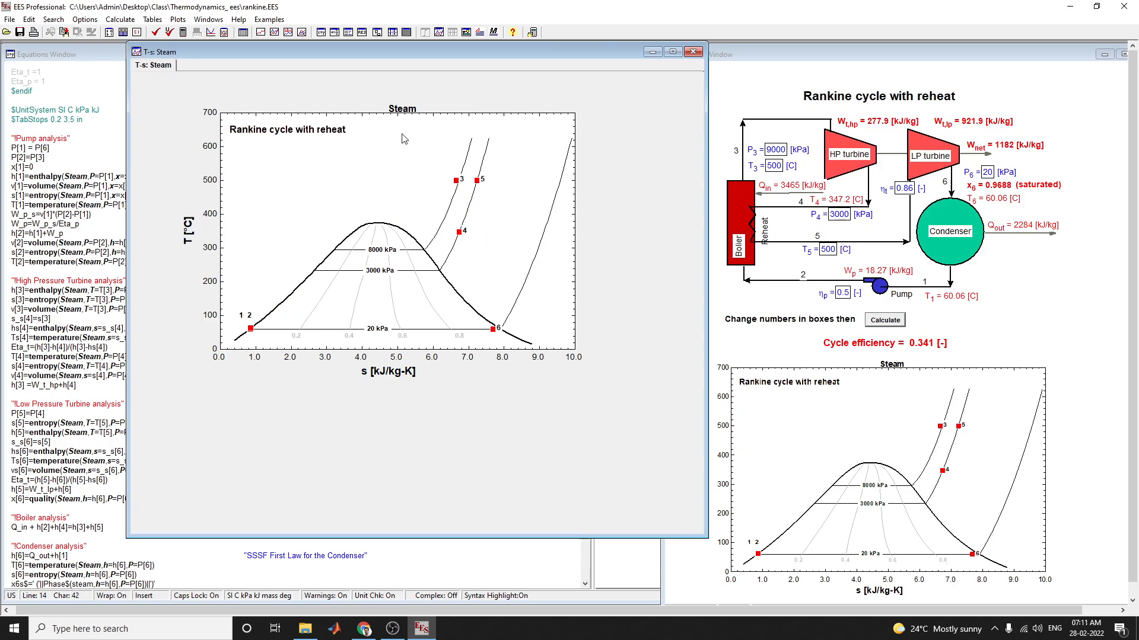
mouse_move(397, 121)
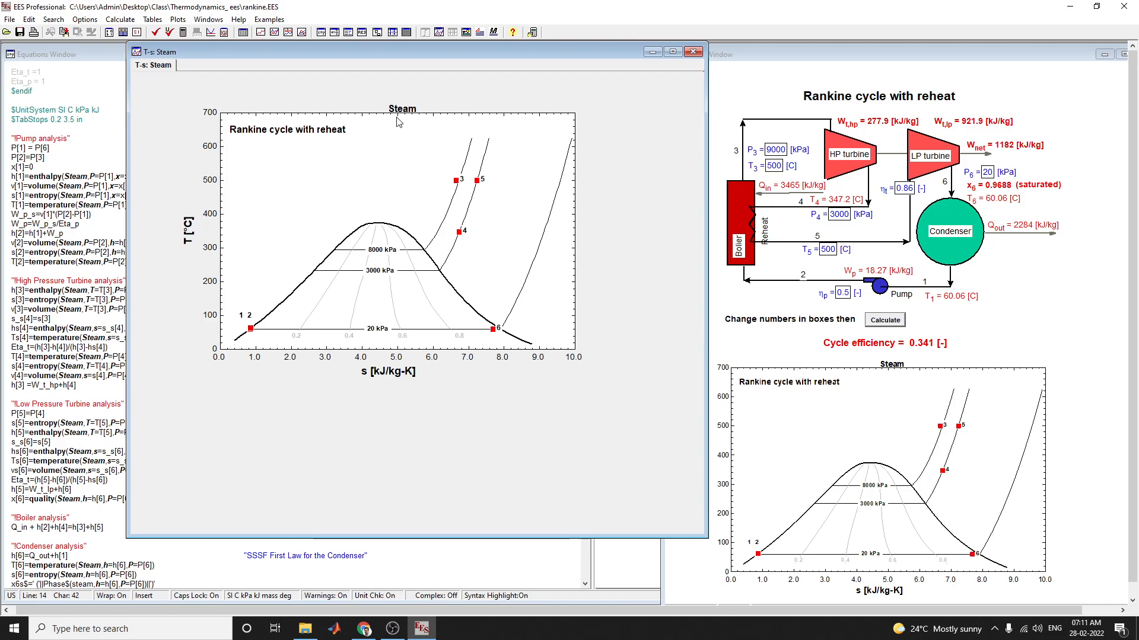